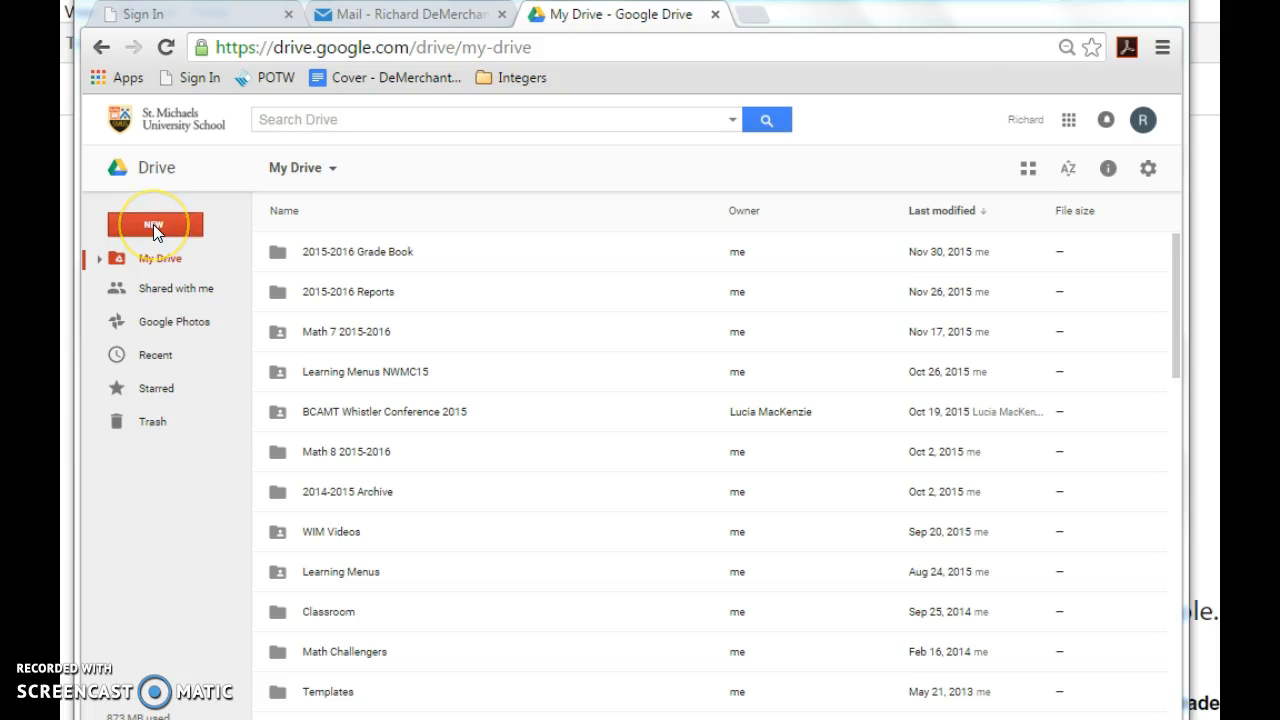
Step: Open Drive's NEW menu and pick an item to create
{"action": "left_click", "coordinate": [155, 228]}
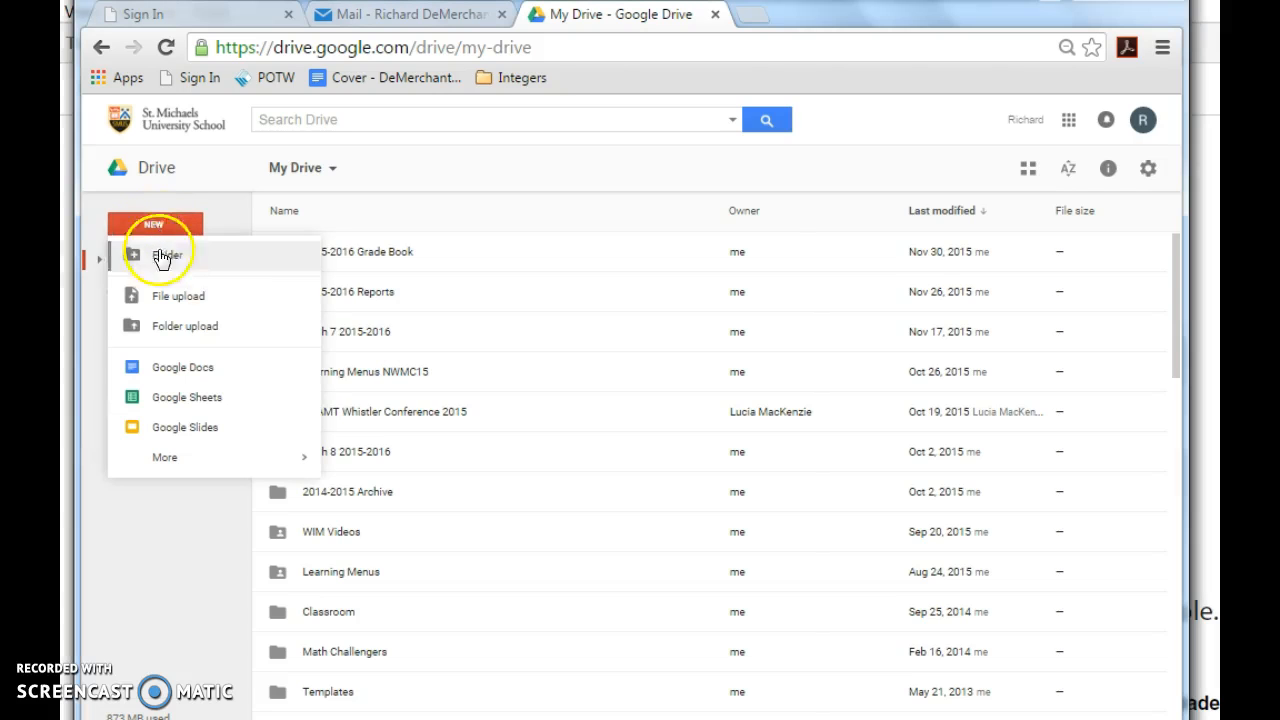
{"action": "left_click", "coordinate": [186, 397]}
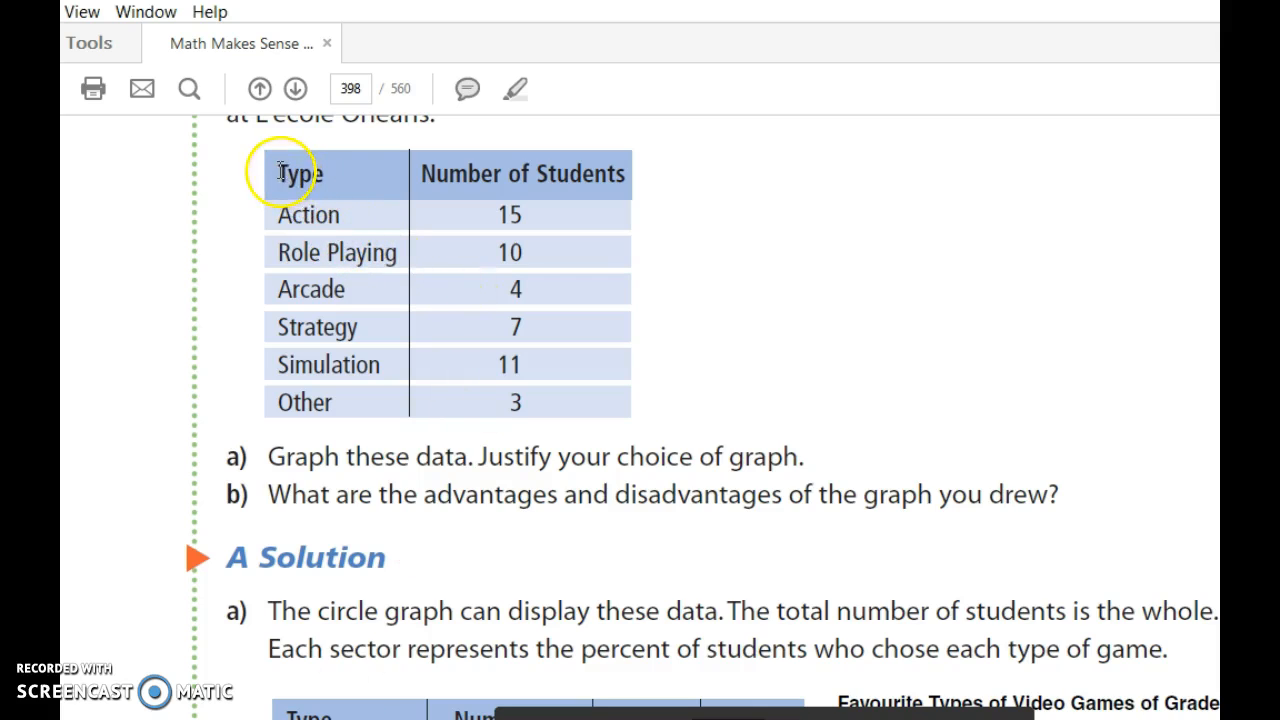
Step: Select the Type and Number of Students table in Acrobat and copy it
{"action": "left_click_drag", "start_coordinate": [283, 172], "coordinate": [540, 340]}
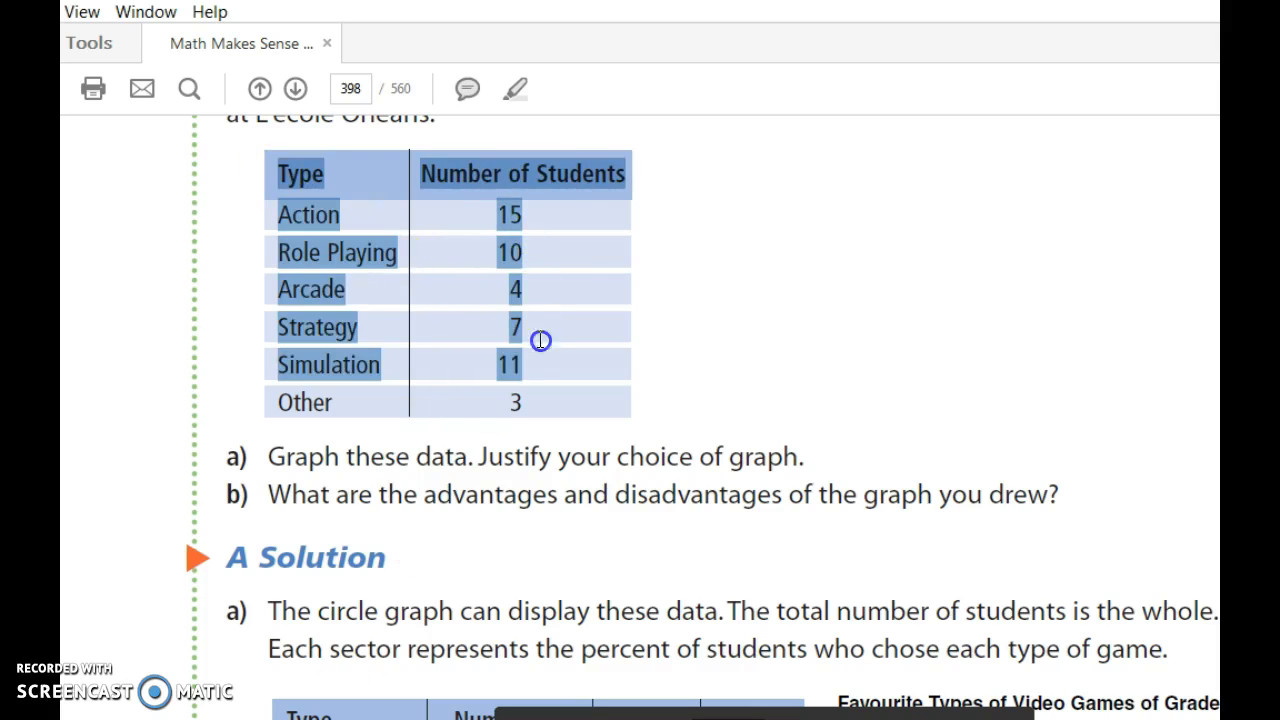
{"action": "right_click", "coordinate": [505, 180]}
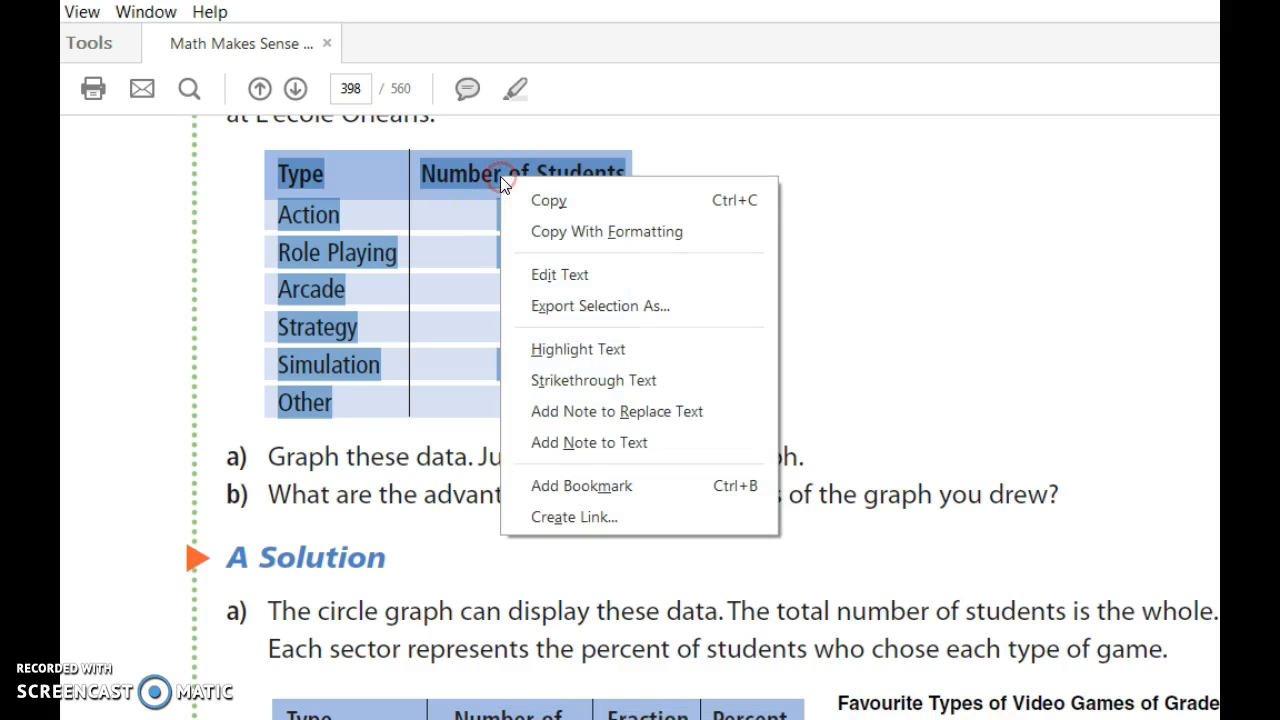
{"action": "left_click", "coordinate": [606, 231]}
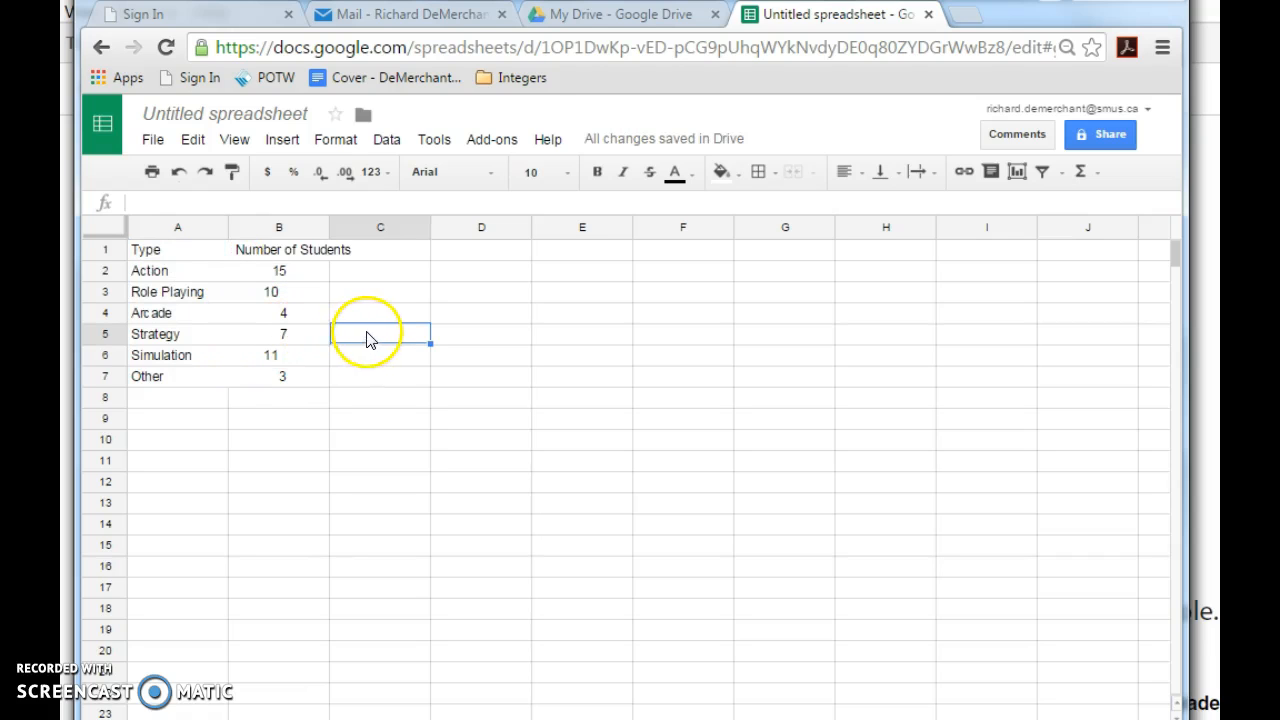
{"action": "mouse_move", "coordinate": [1016, 173]}
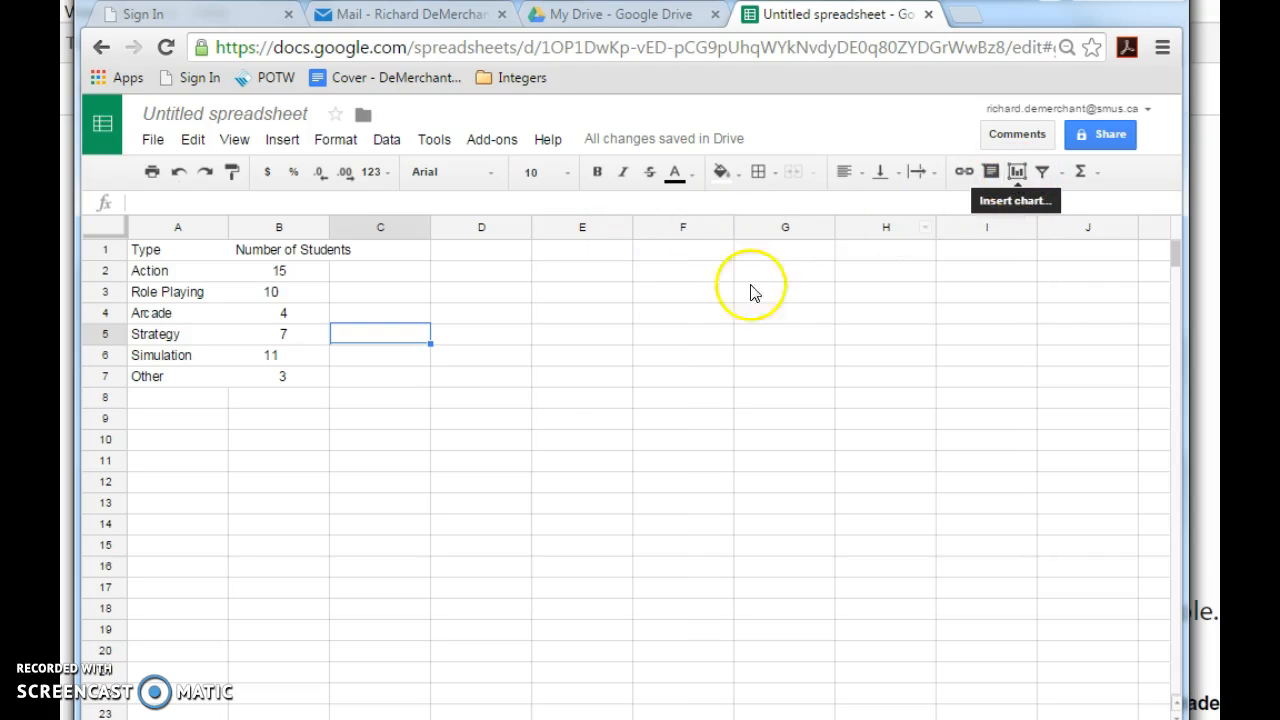
{"action": "mouse_move", "coordinate": [175, 258]}
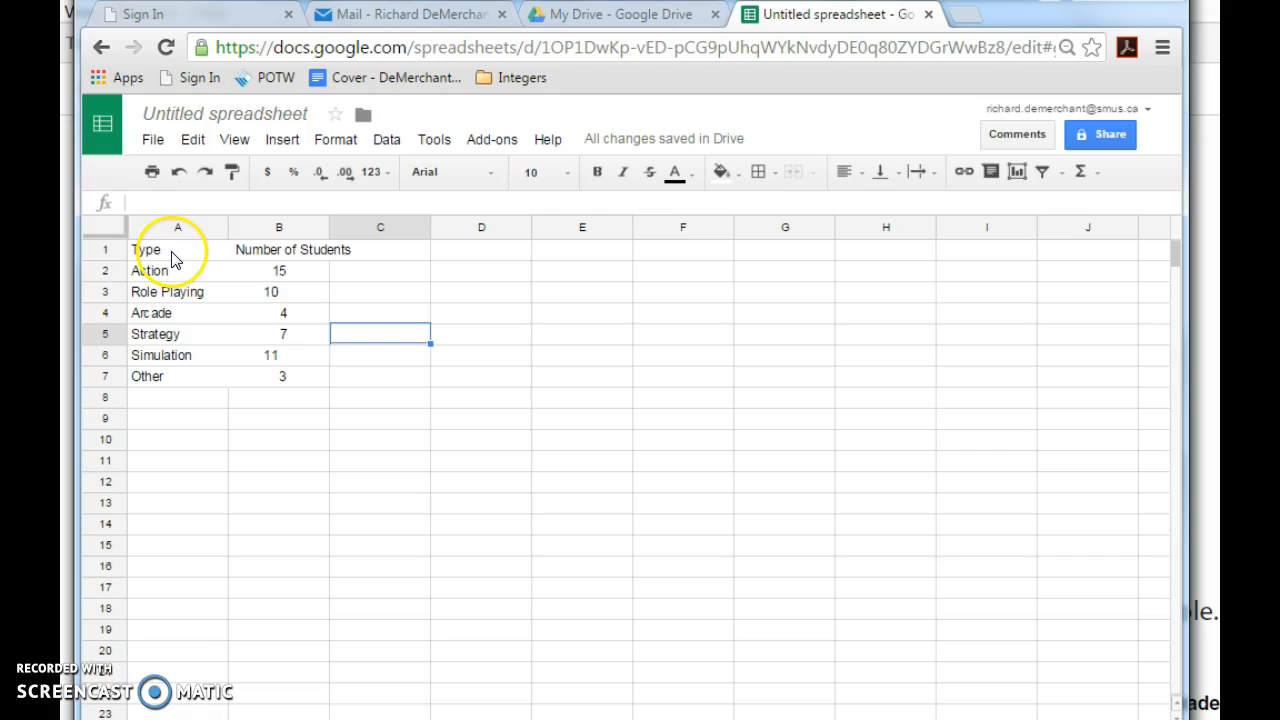
Step: Select the pasted game-type data from A1 to B7
{"action": "left_click", "coordinate": [177, 249]}
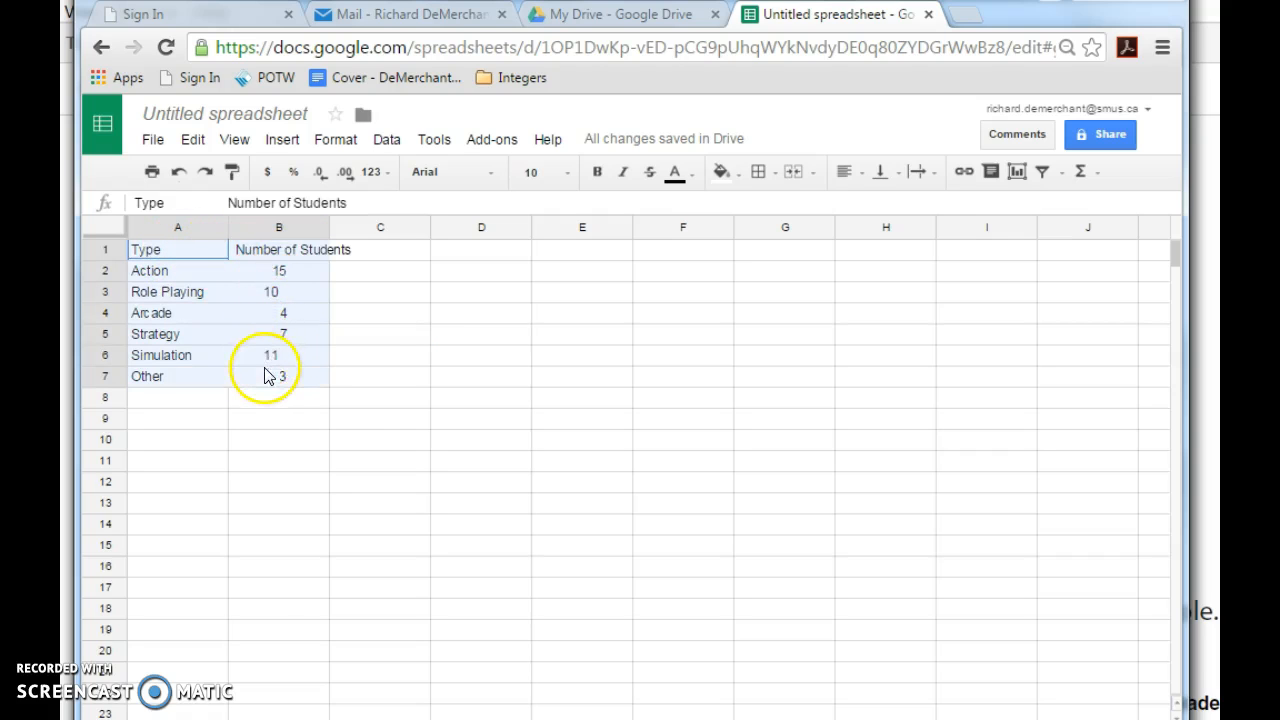
{"action": "left_click", "coordinate": [177, 227]}
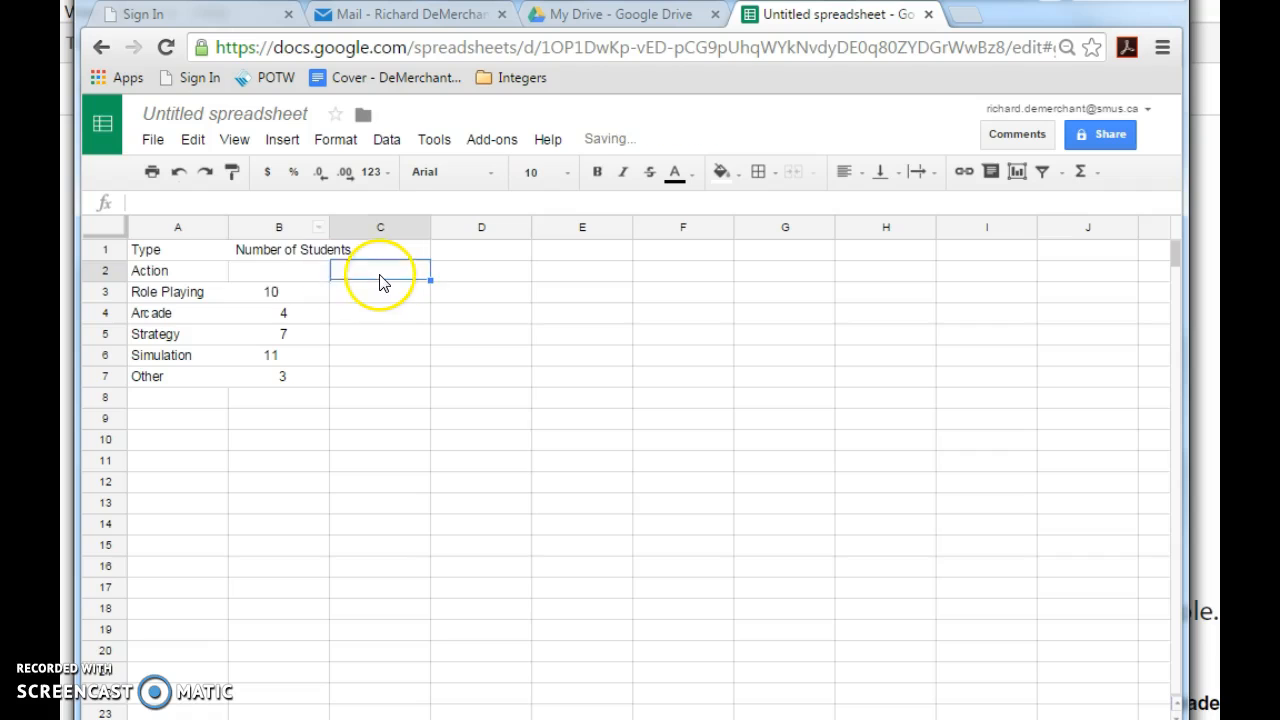
Step: Re-enter the counts for Action and Role Playing (10) plus the next count, 4
{"action": "type", "text": "15"}
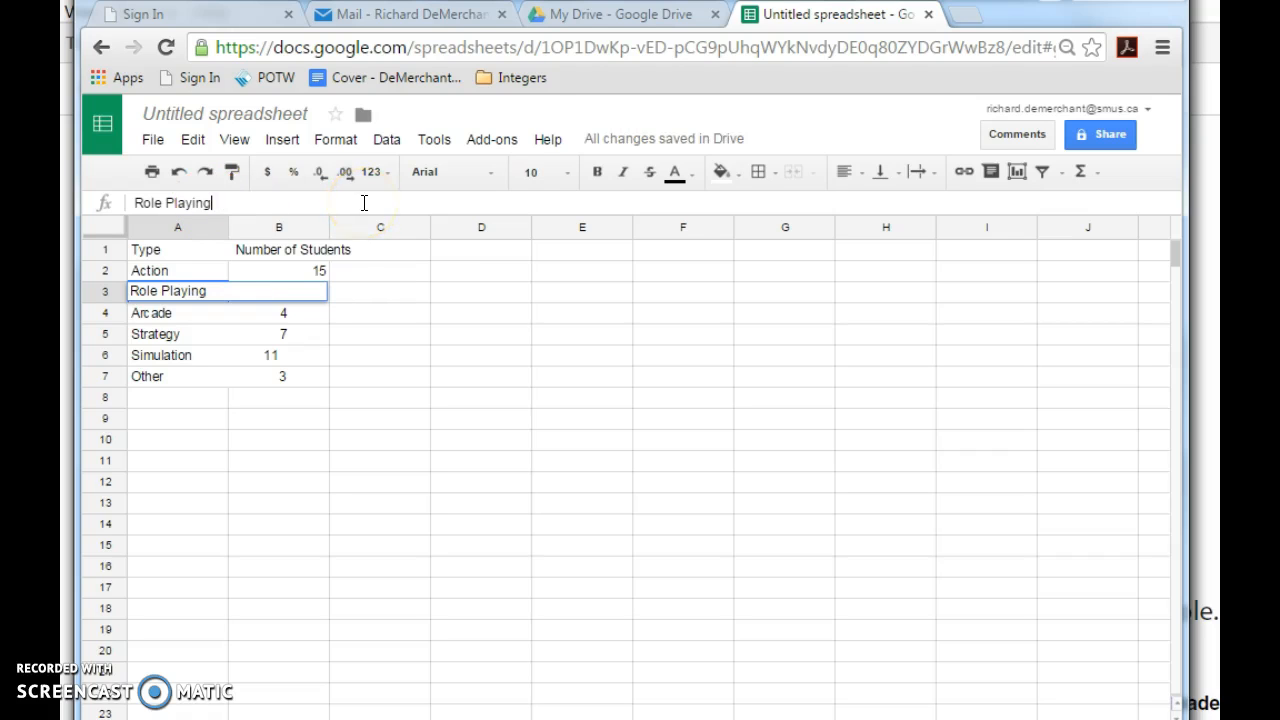
{"action": "left_click", "coordinate": [278, 291]}
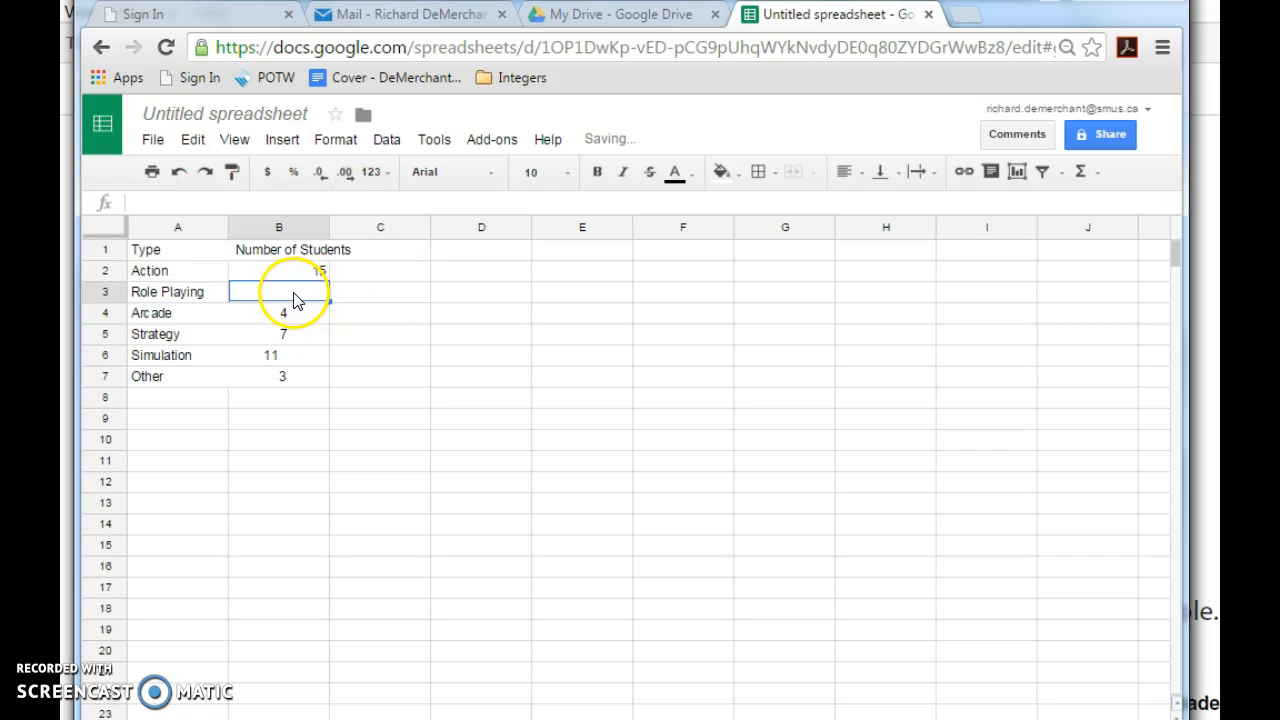
{"action": "type", "text": "10"}
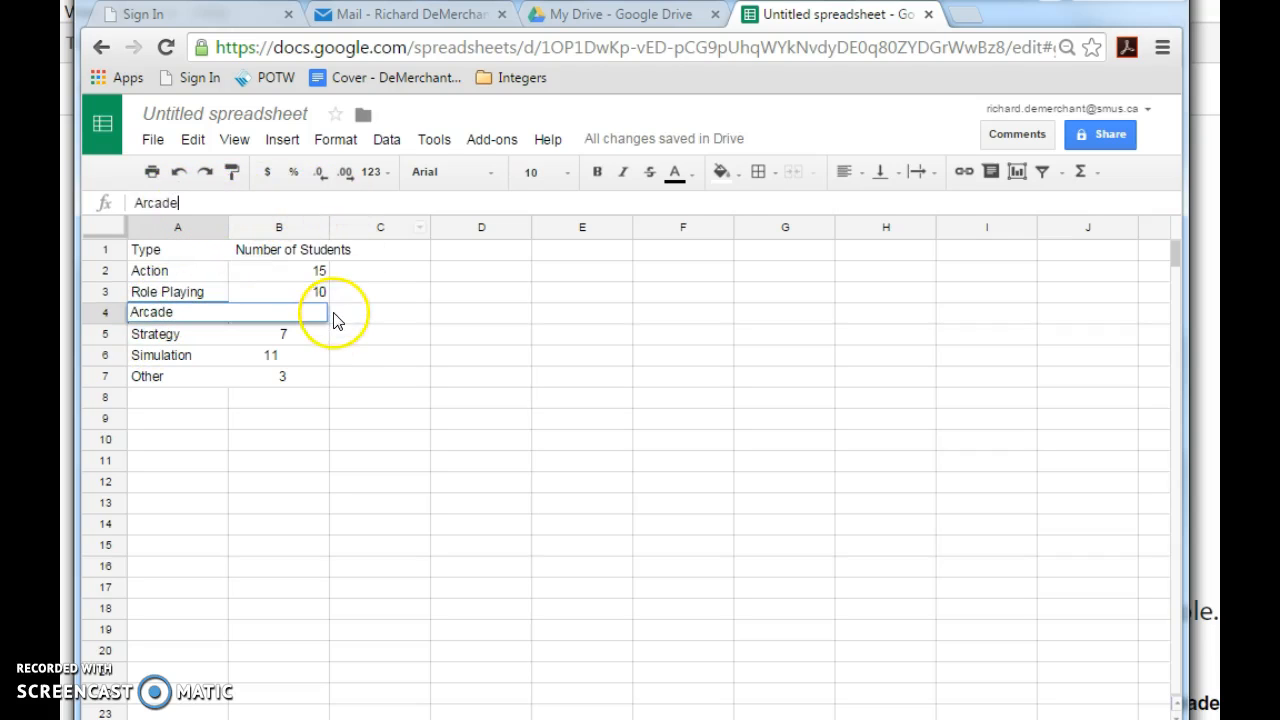
{"action": "type", "text": "4"}
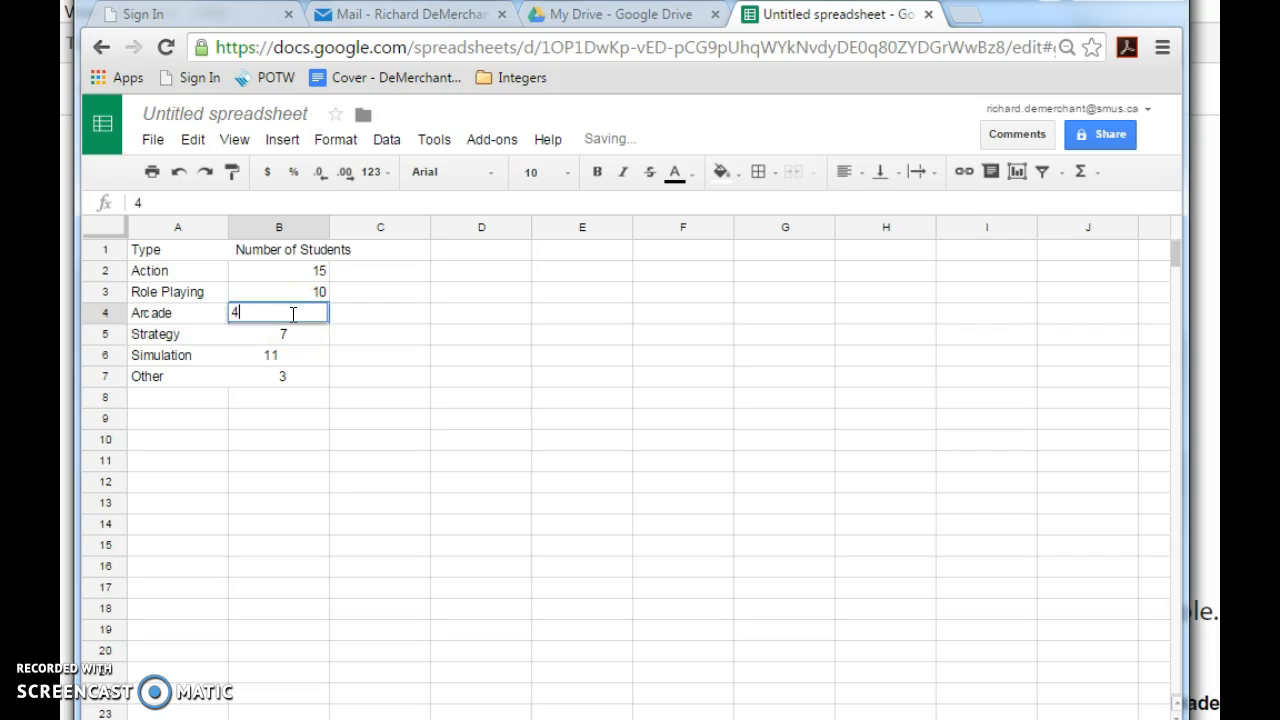
Step: Enter Strategy's count of 4 and fix the Simulation cell holding 11
{"action": "left_click", "coordinate": [177, 333]}
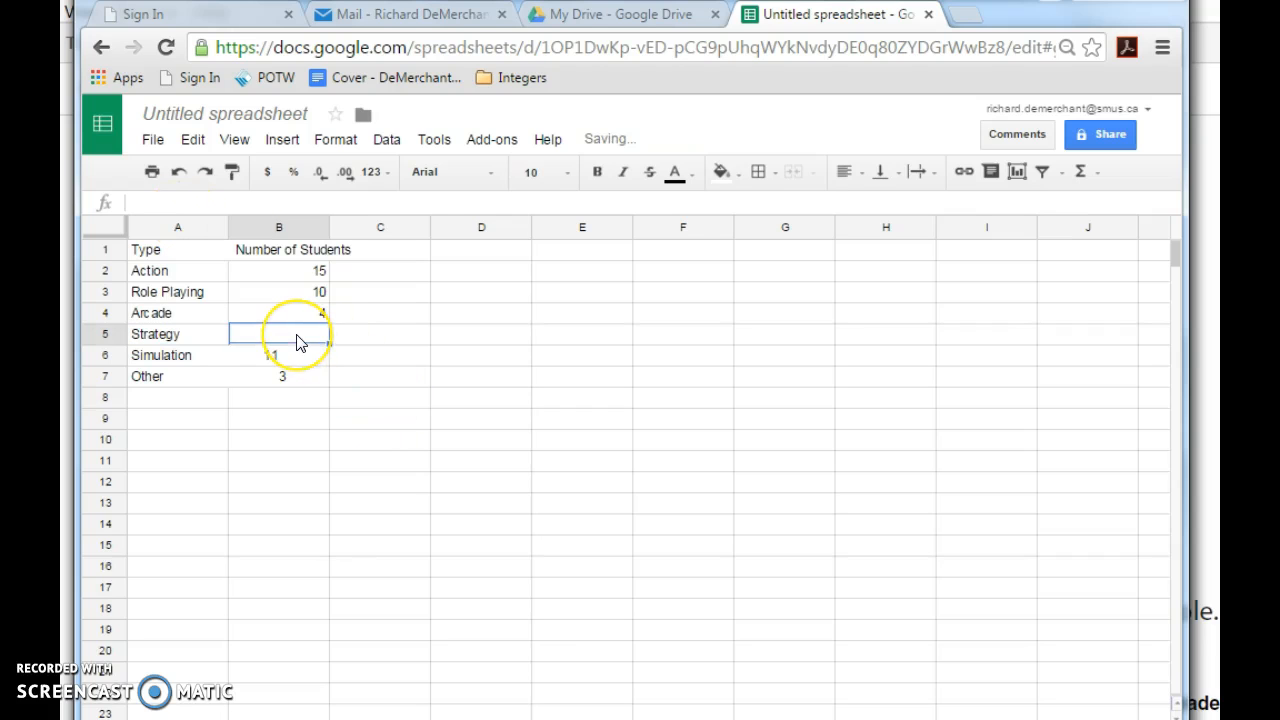
{"action": "type", "text": "4"}
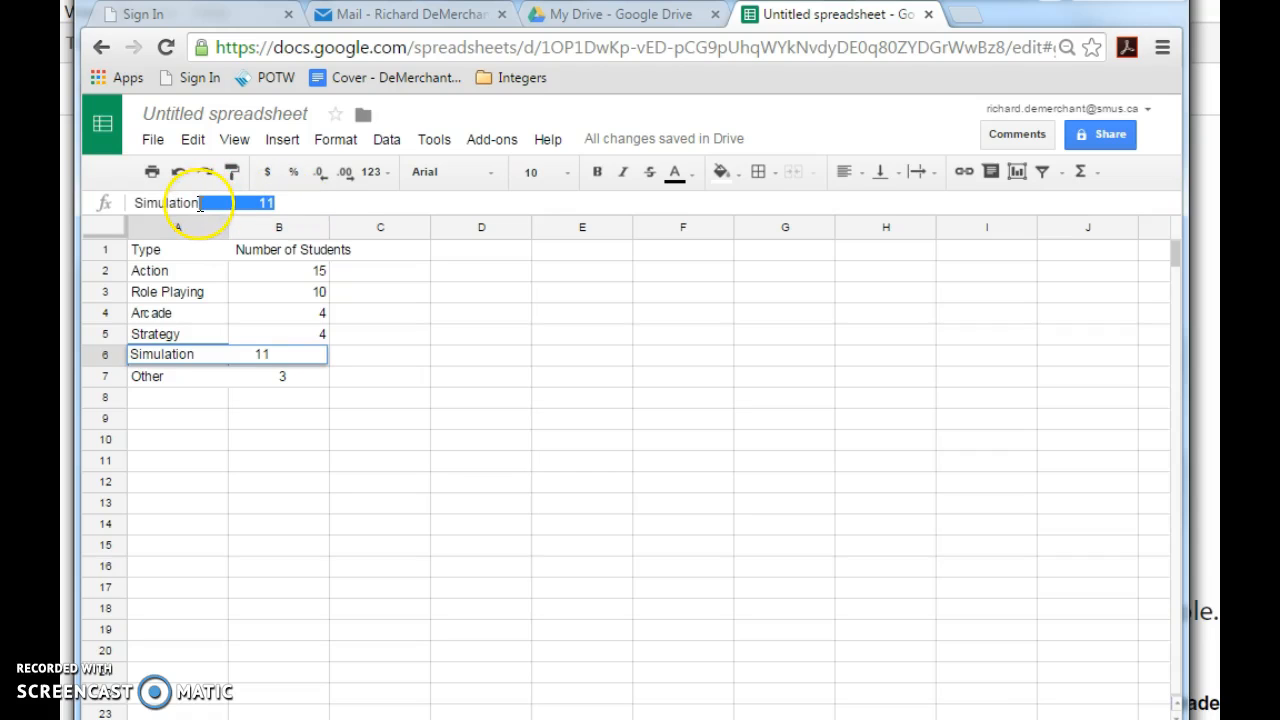
{"action": "left_click", "coordinate": [379, 333]}
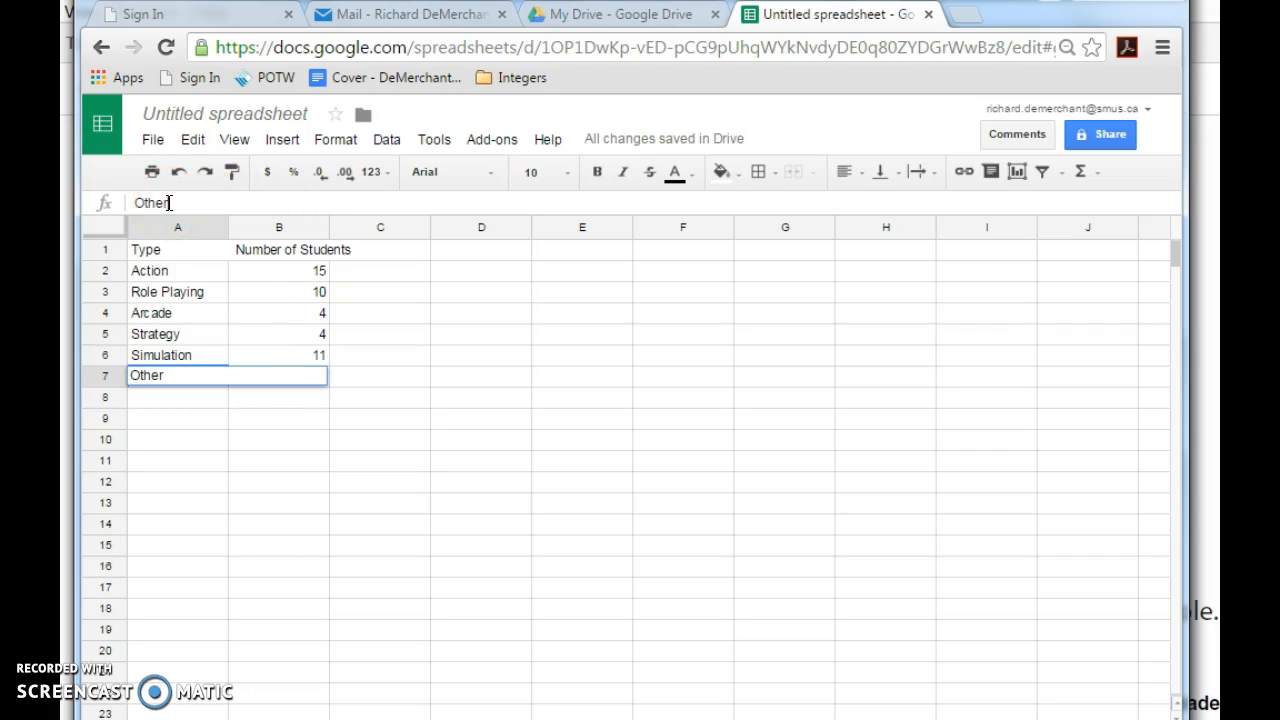
Step: Split Other's count of 3 into B7 and type the 'Number of Students' header
{"action": "left_click", "coordinate": [279, 376]}
{"action": "type", "text": "3"}
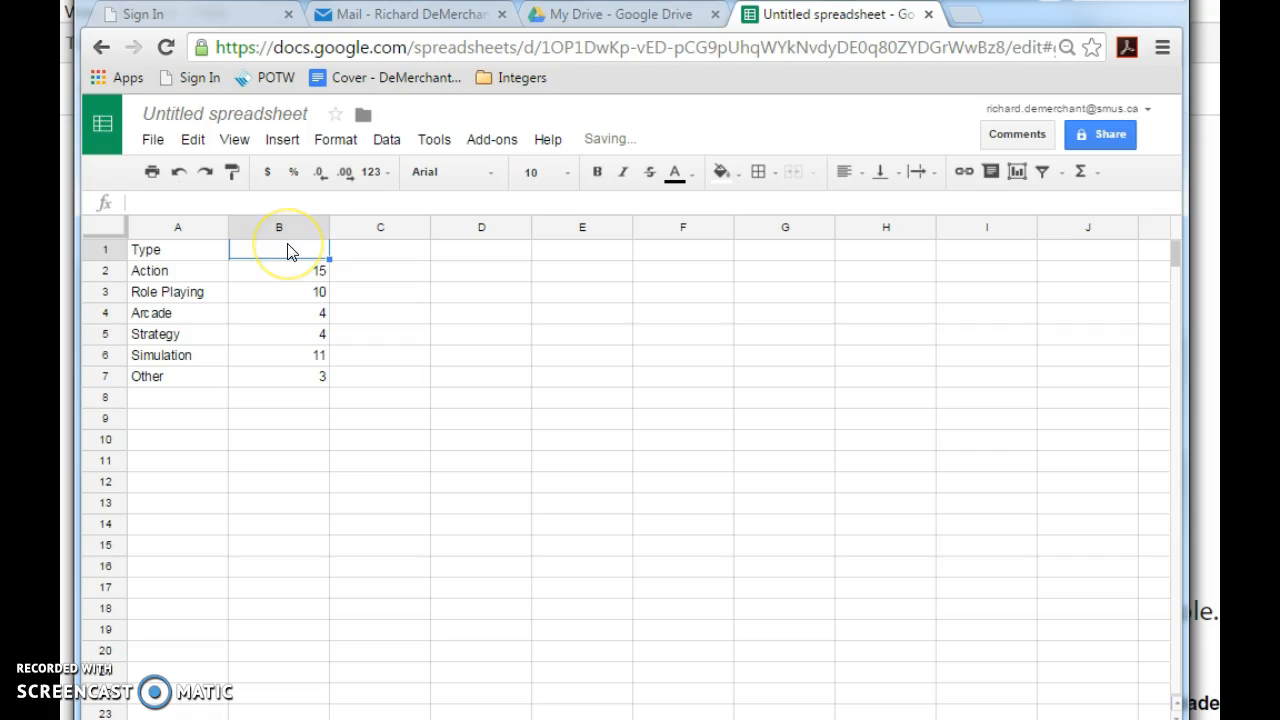
{"action": "type", "text": "Number of Students"}
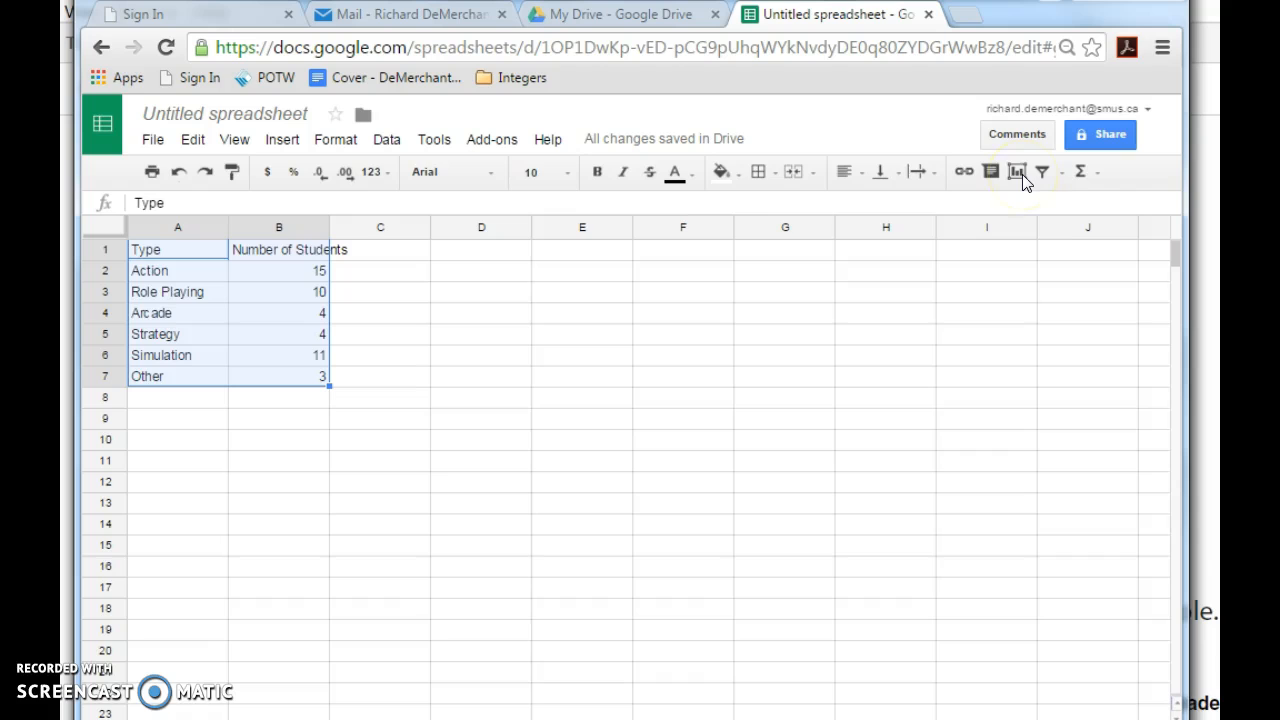
Step: Create a chart and compare bar and pie previews, ending on the pie chart
{"action": "left_click", "coordinate": [1016, 171]}
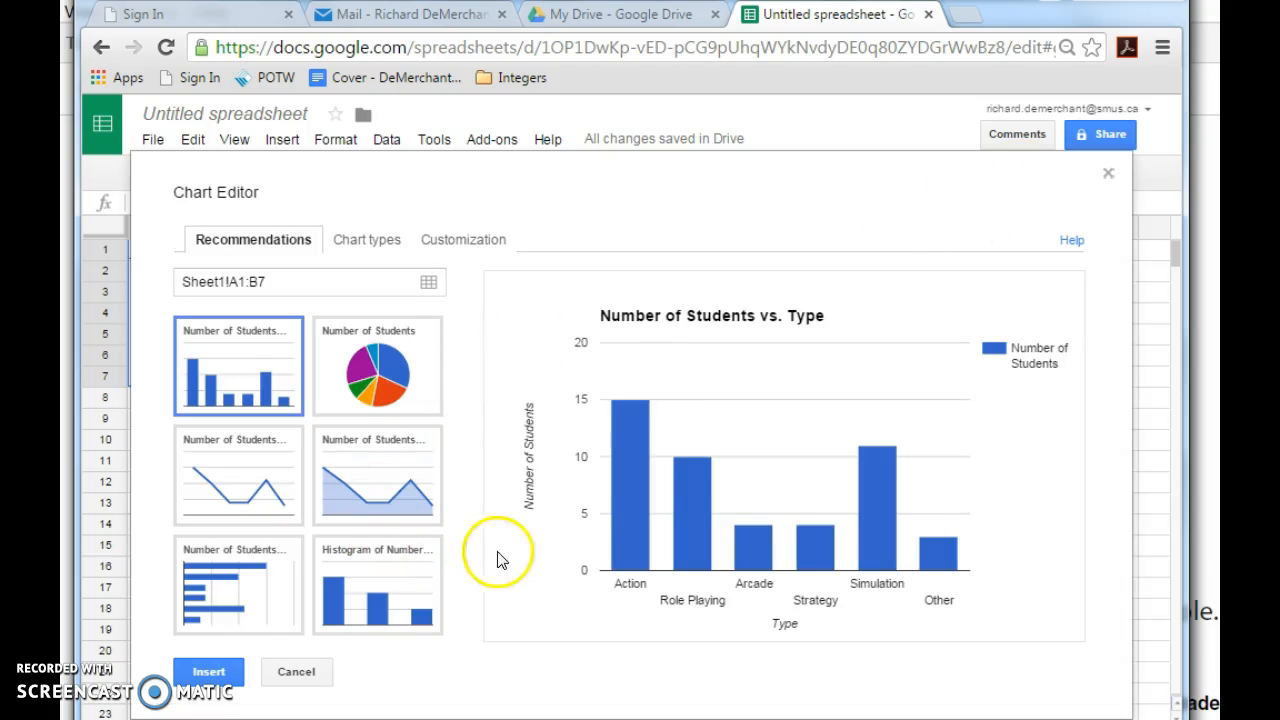
{"action": "mouse_move", "coordinate": [657, 320]}
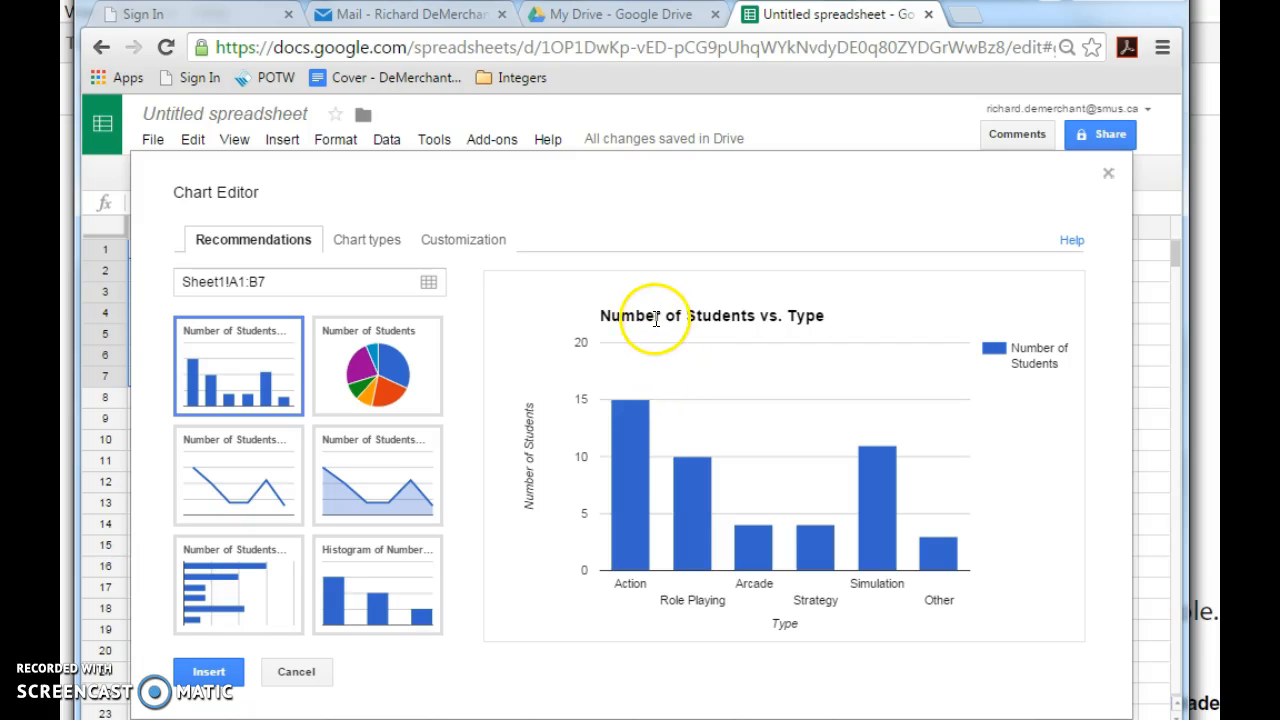
{"action": "mouse_move", "coordinate": [485, 498]}
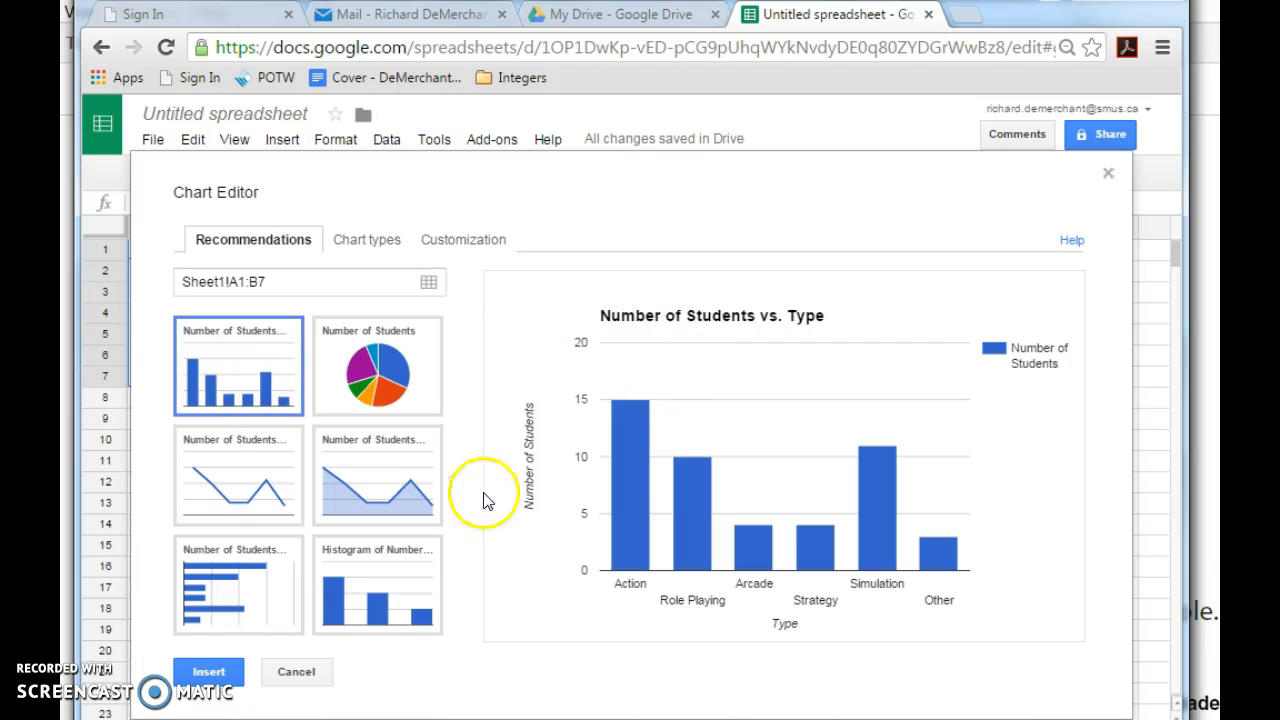
{"action": "mouse_move", "coordinate": [740, 652]}
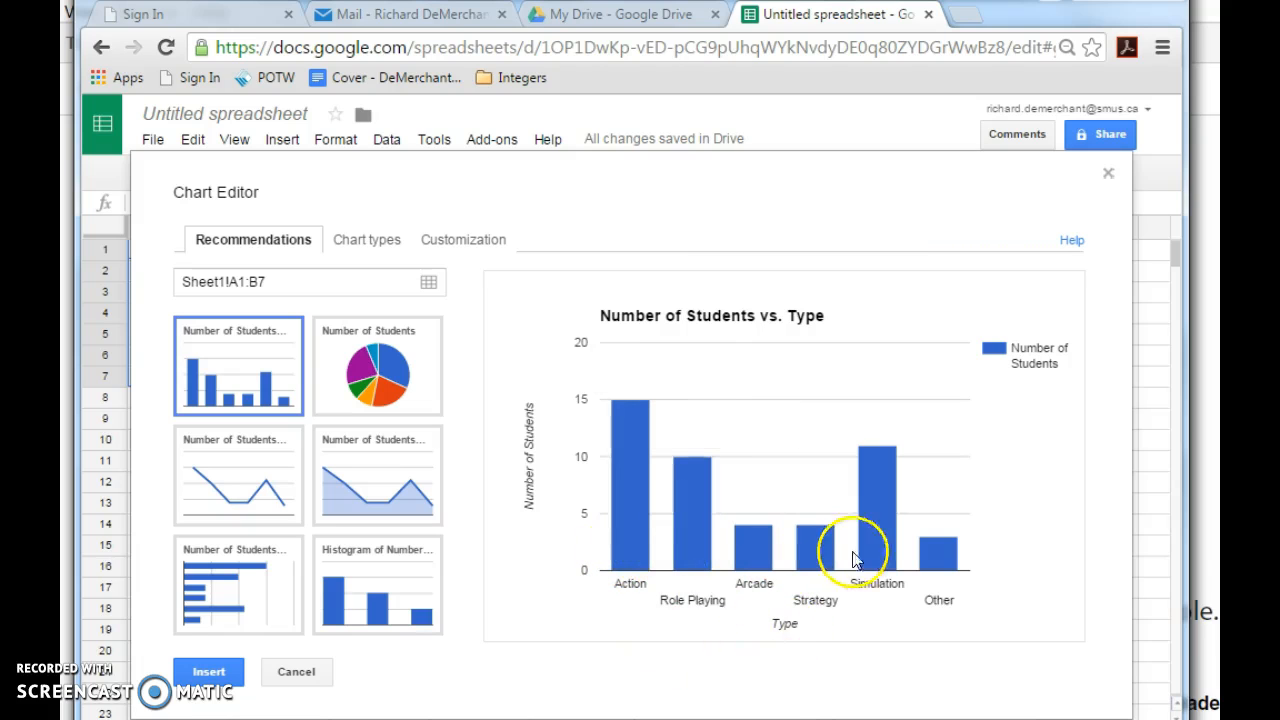
{"action": "mouse_move", "coordinate": [300, 408]}
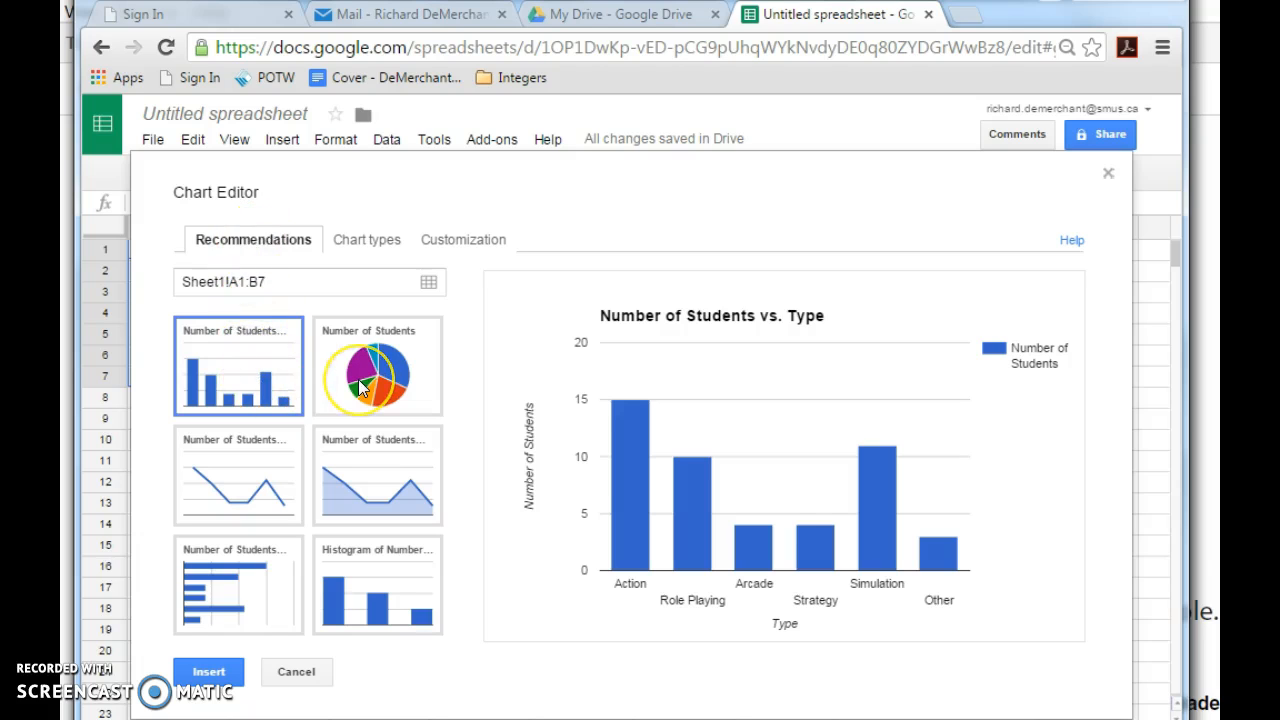
{"action": "left_click", "coordinate": [376, 365]}
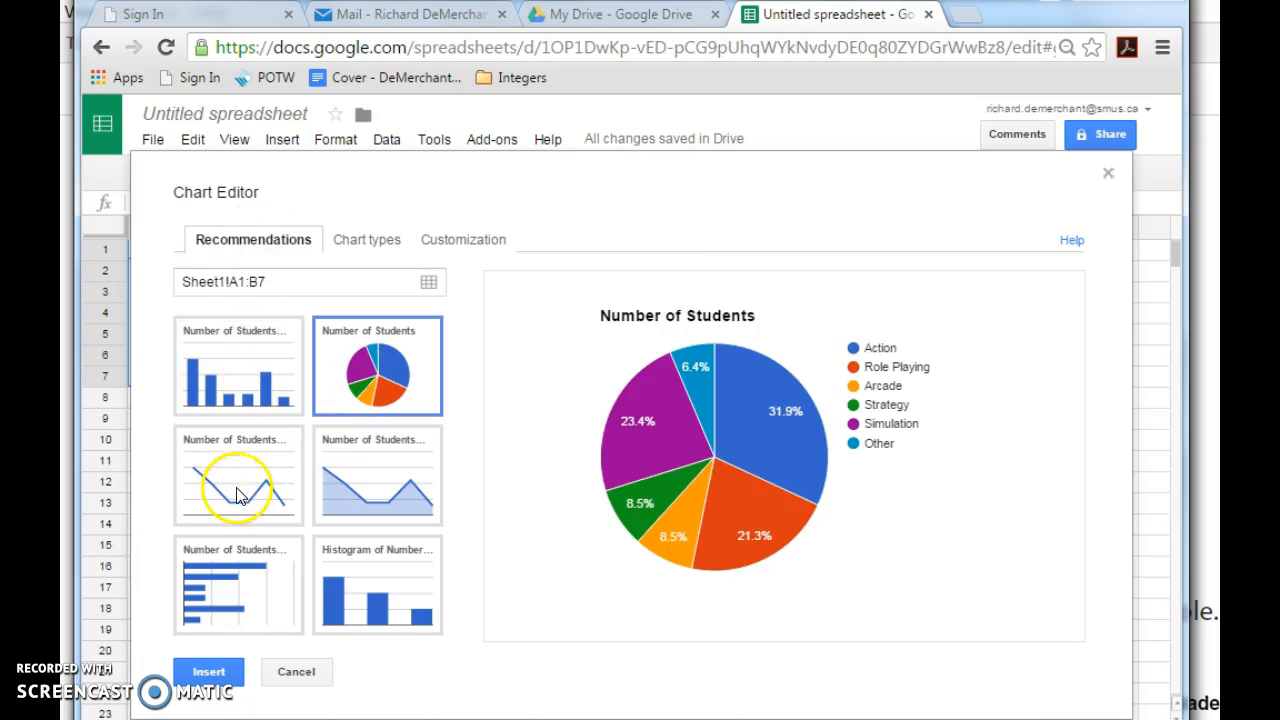
{"action": "left_click", "coordinate": [238, 475]}
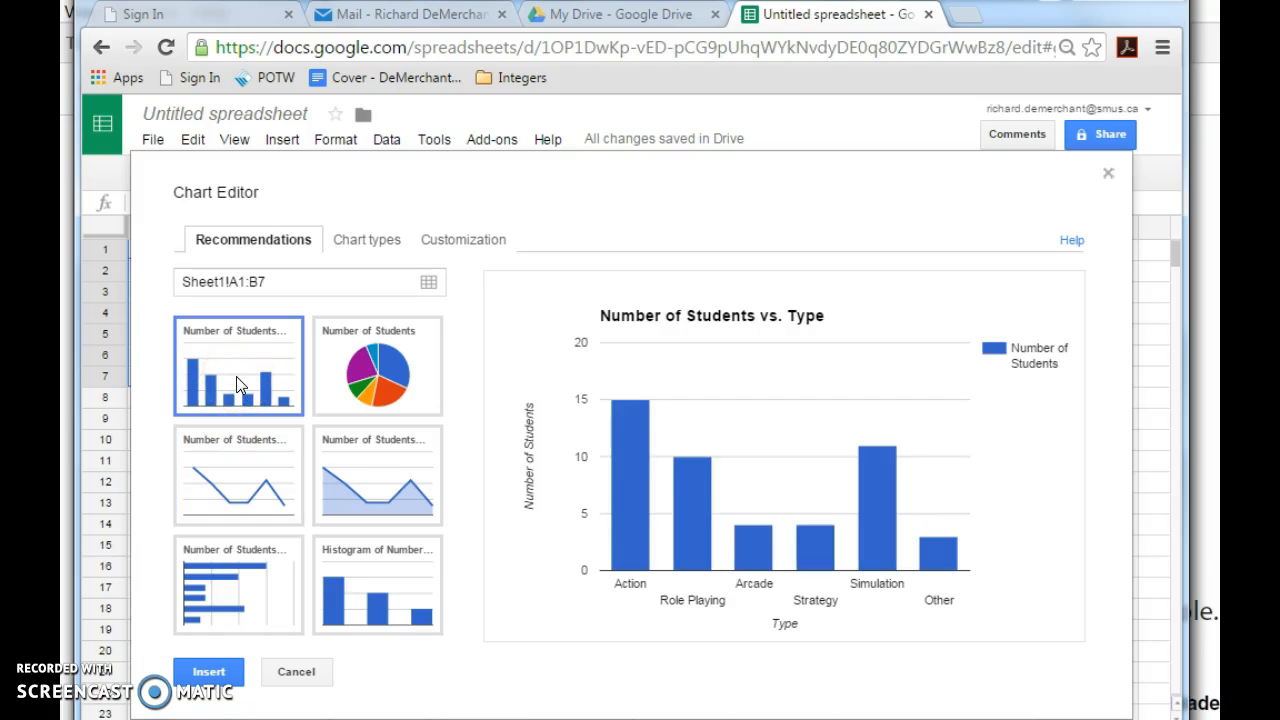
{"action": "left_click", "coordinate": [375, 366]}
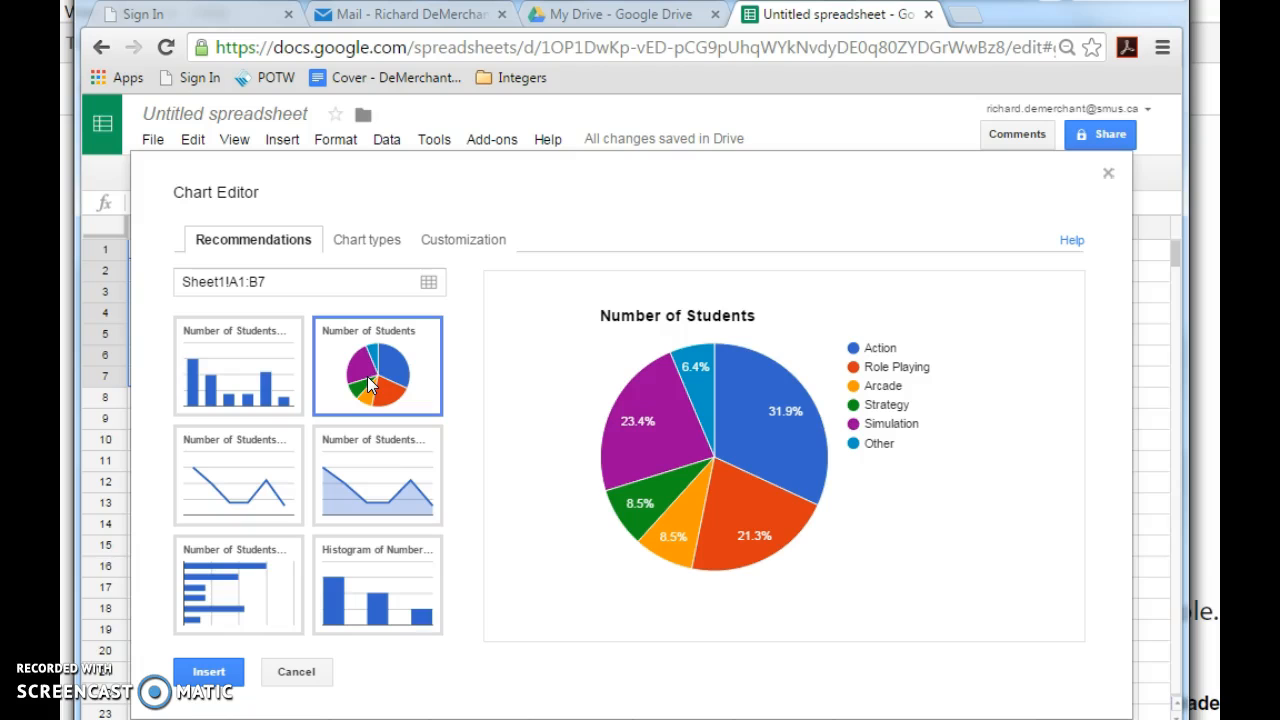
{"action": "mouse_move", "coordinate": [648, 418]}
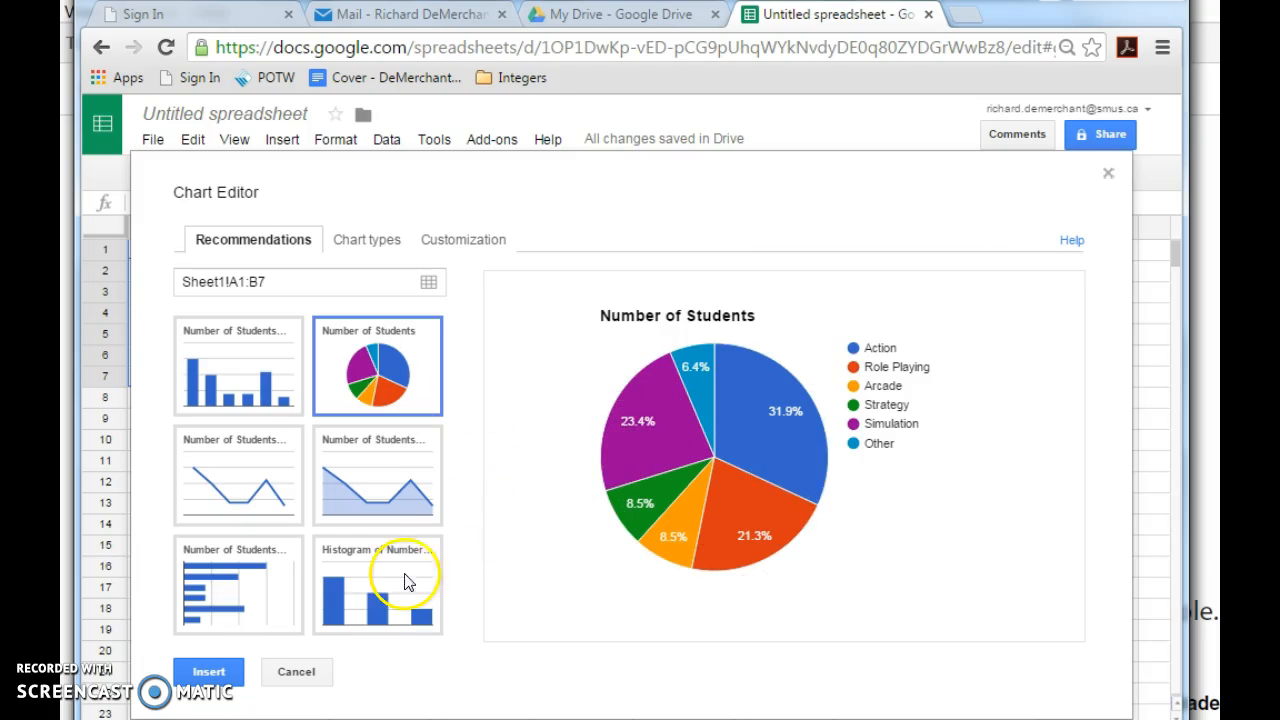
{"action": "mouse_move", "coordinate": [360, 578]}
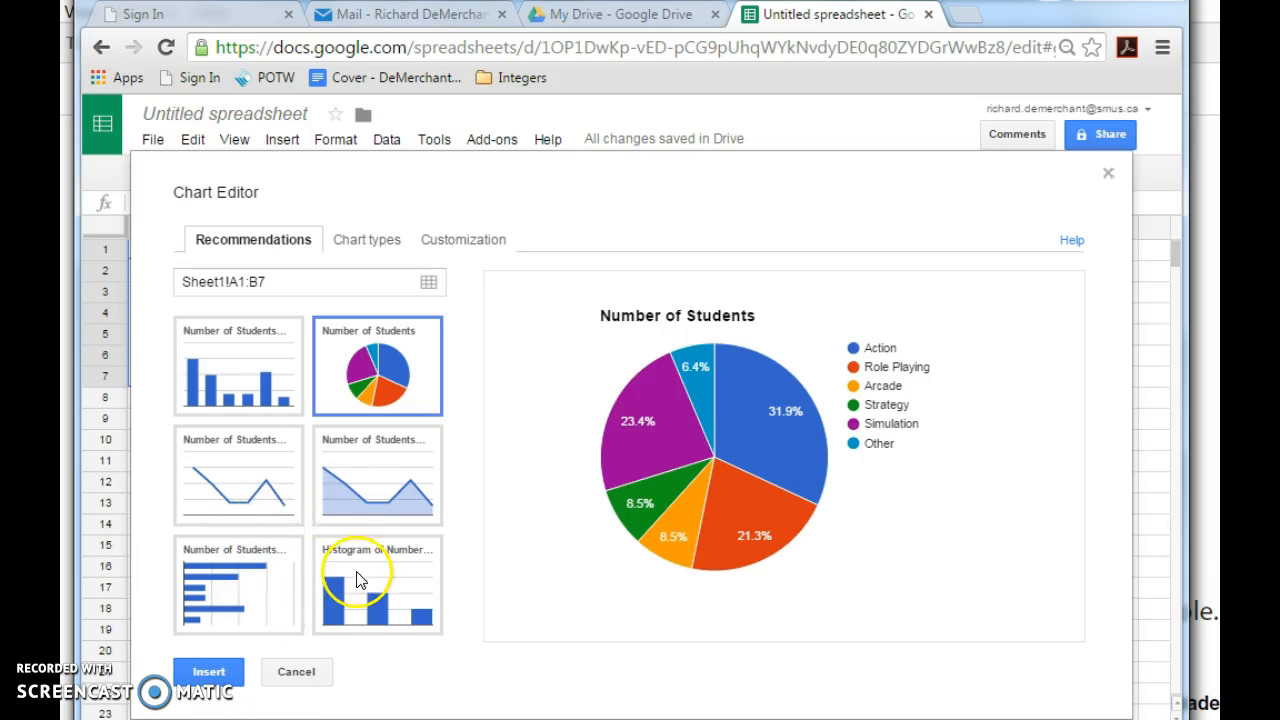
{"action": "mouse_move", "coordinate": [369, 248]}
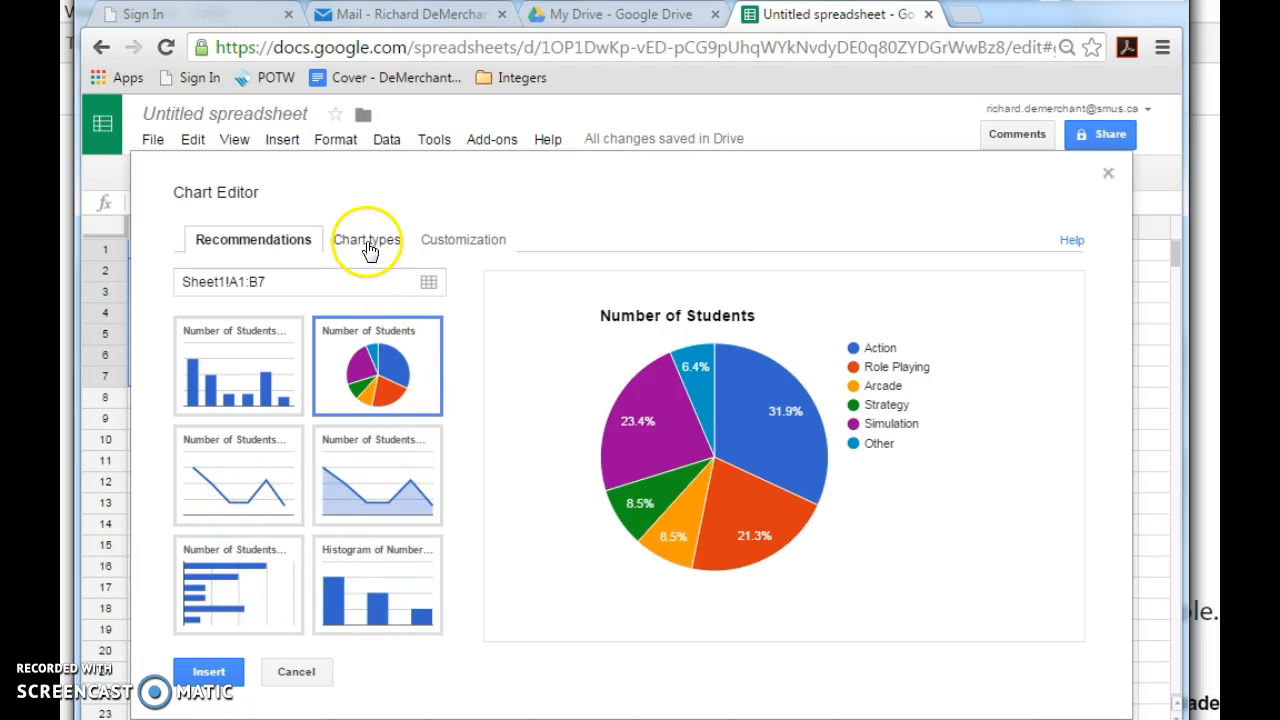
Step: Browse all chart types in the Chart types tab
{"action": "left_click", "coordinate": [365, 239]}
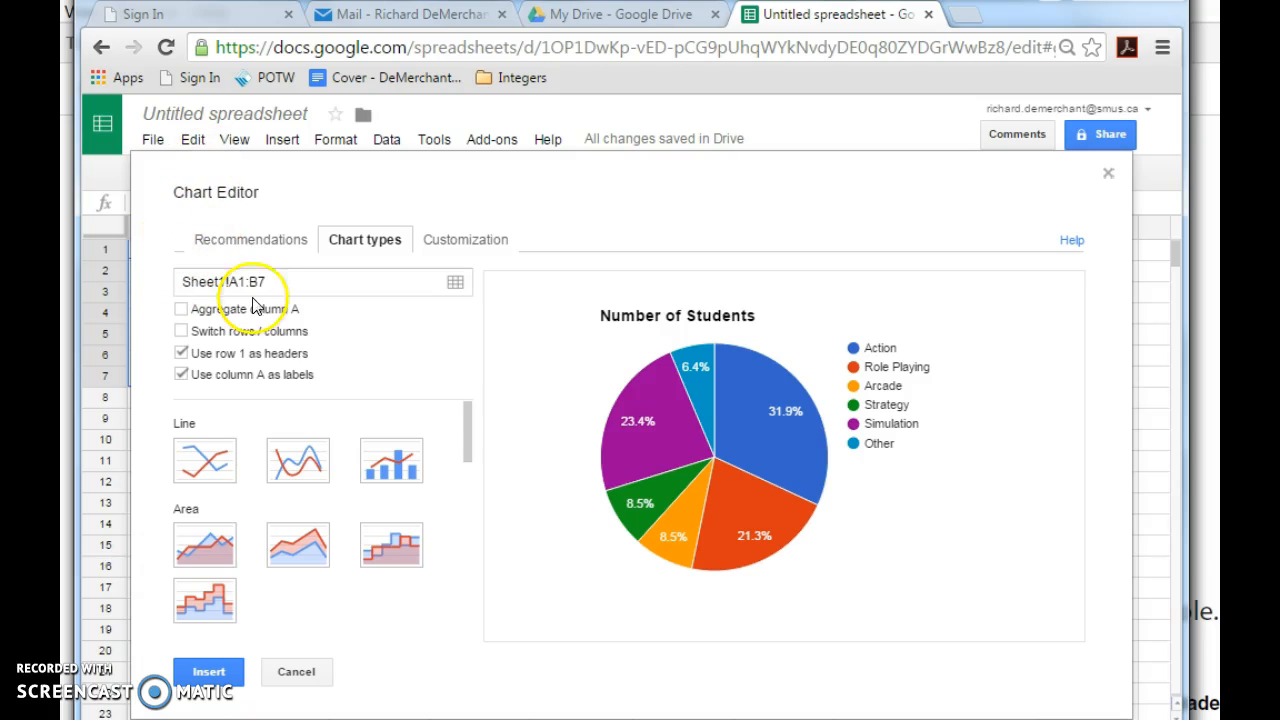
{"action": "mouse_move", "coordinate": [875, 390]}
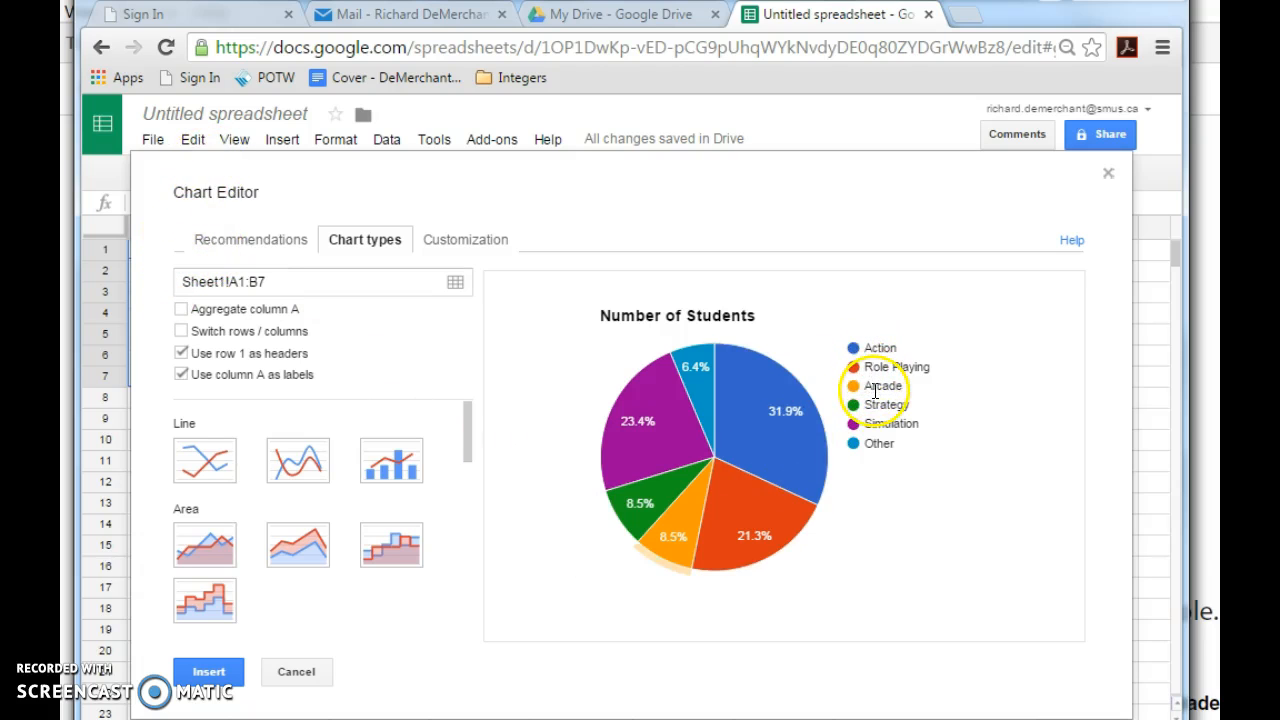
{"action": "mouse_move", "coordinate": [648, 456]}
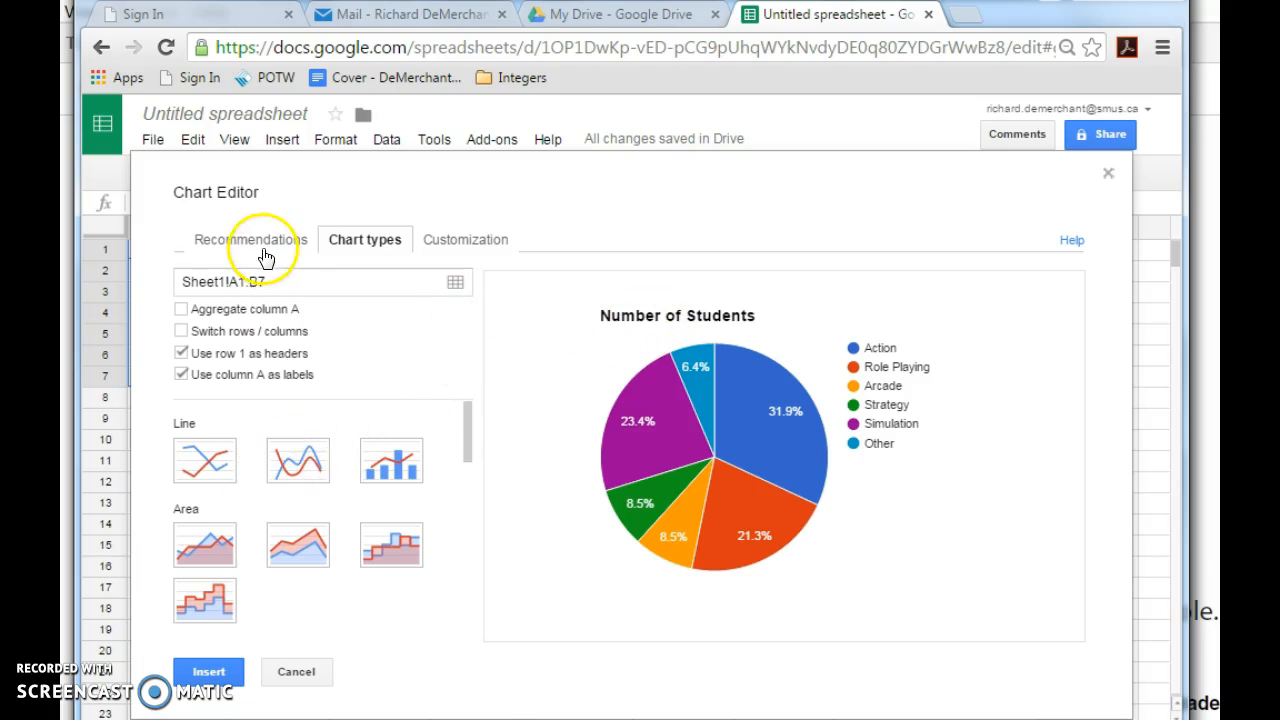
Step: Return to Recommendations to preview the Number of Students vs. Type column chart
{"action": "left_click", "coordinate": [249, 239]}
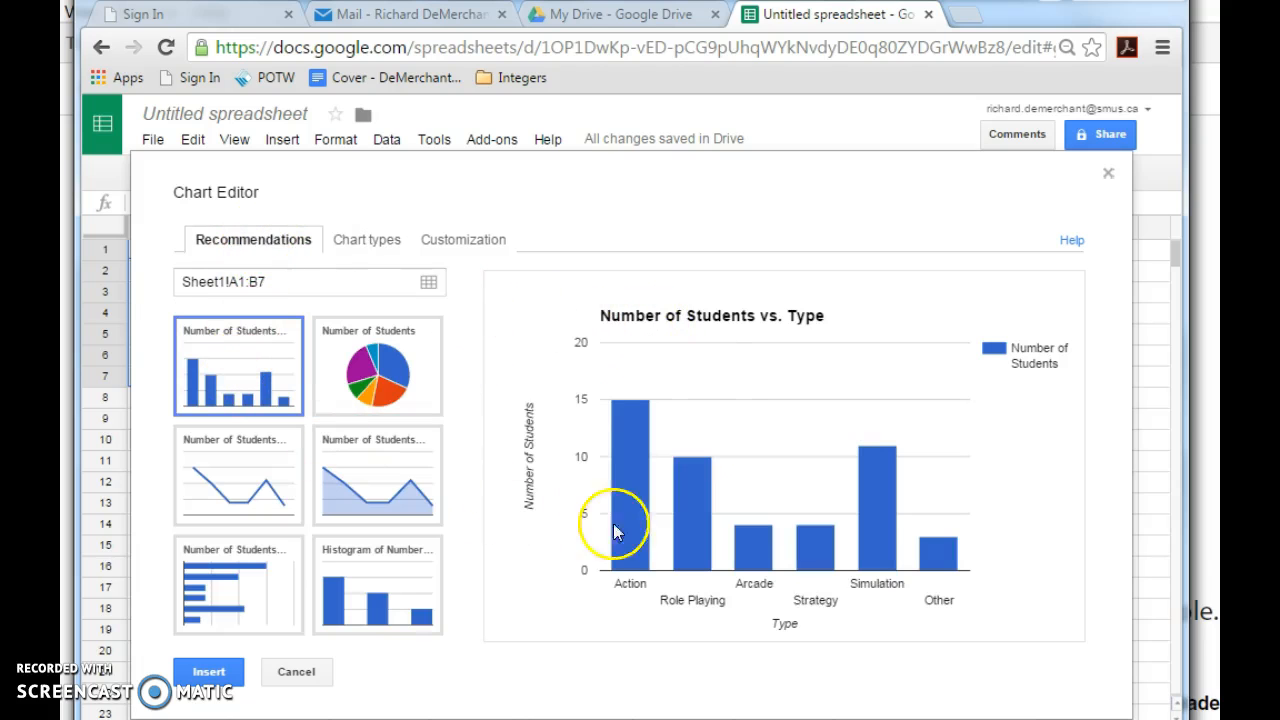
{"action": "mouse_move", "coordinate": [697, 475]}
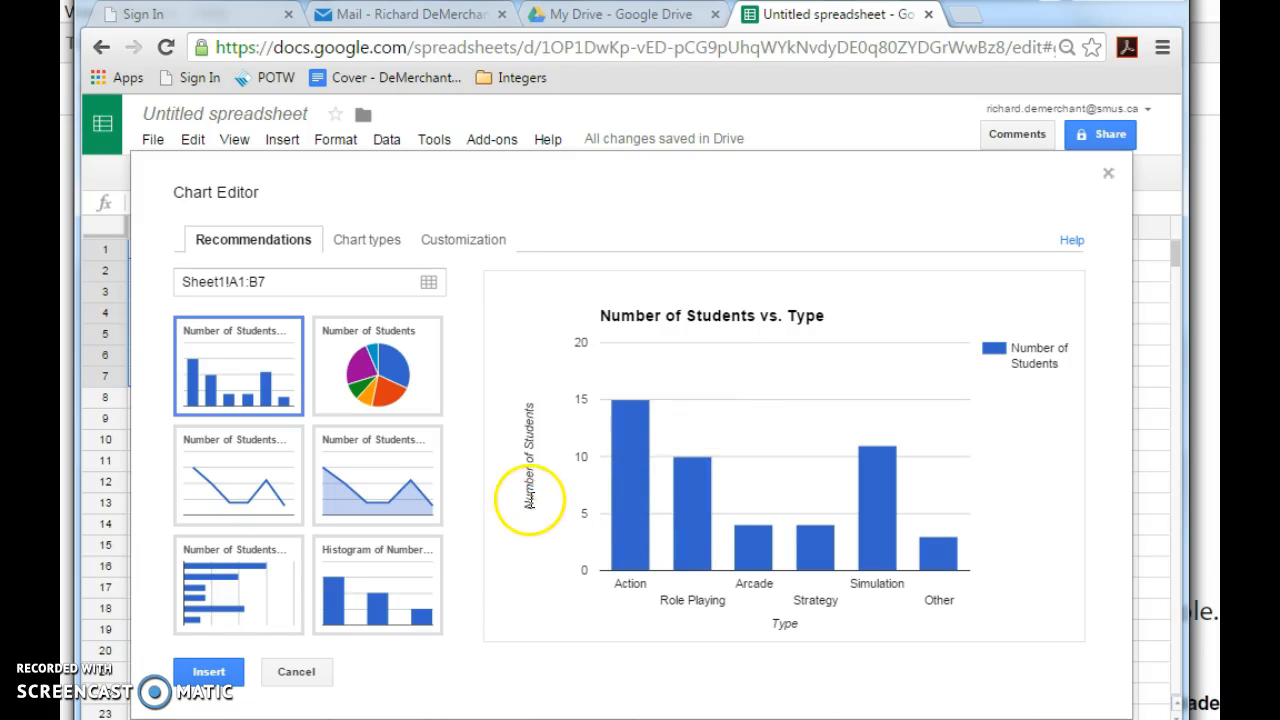
{"action": "mouse_move", "coordinate": [775, 626]}
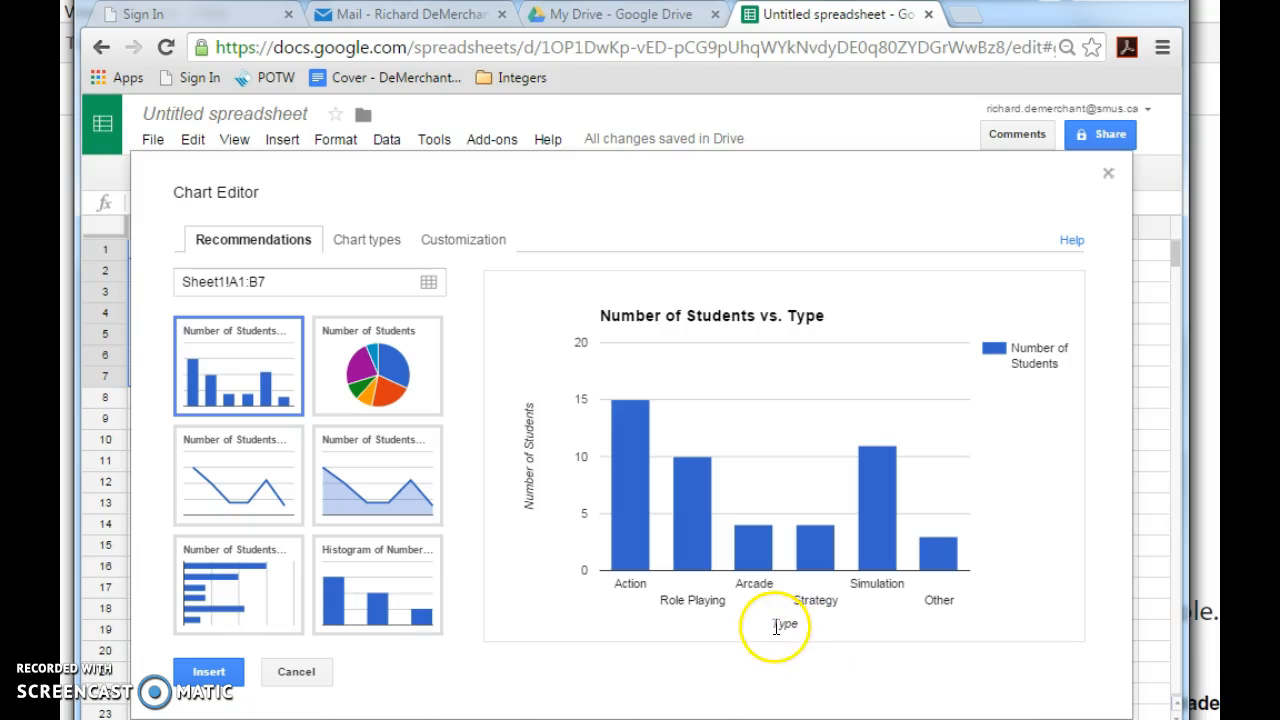
{"action": "mouse_move", "coordinate": [796, 630]}
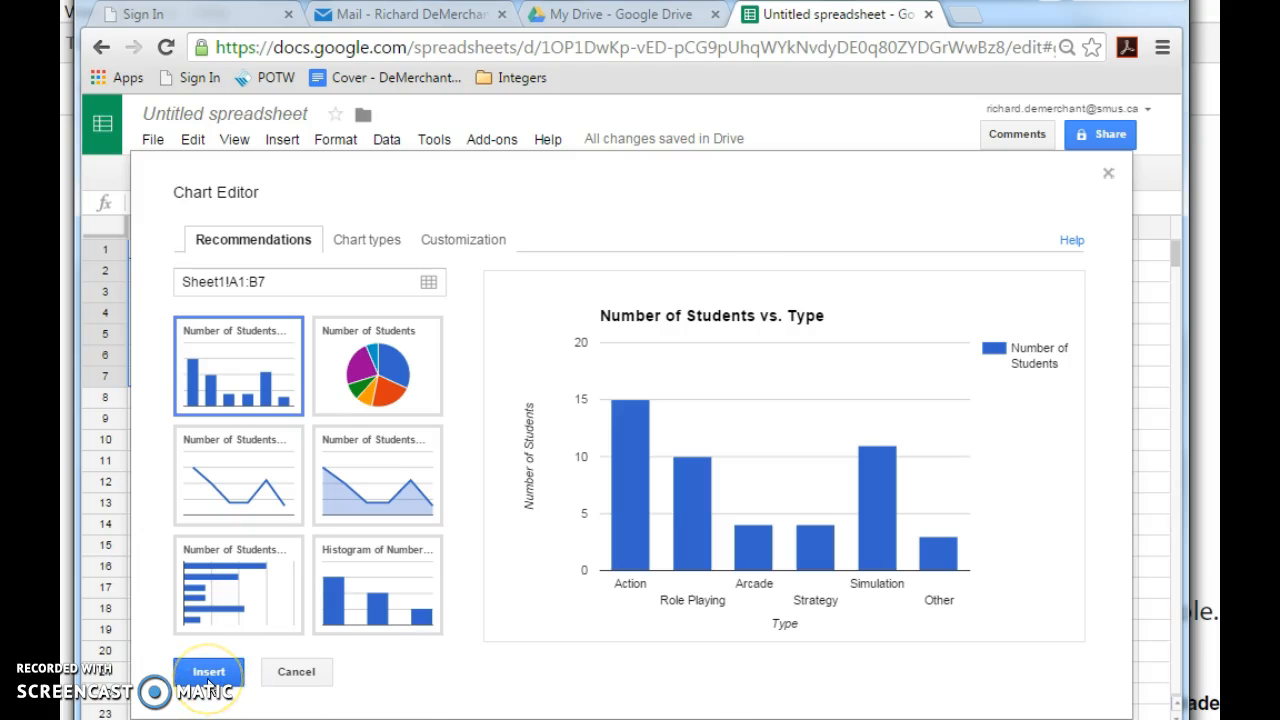
Step: Insert the Number of Students vs. Type chart and open its dropdown menu
{"action": "left_click", "coordinate": [211, 672]}
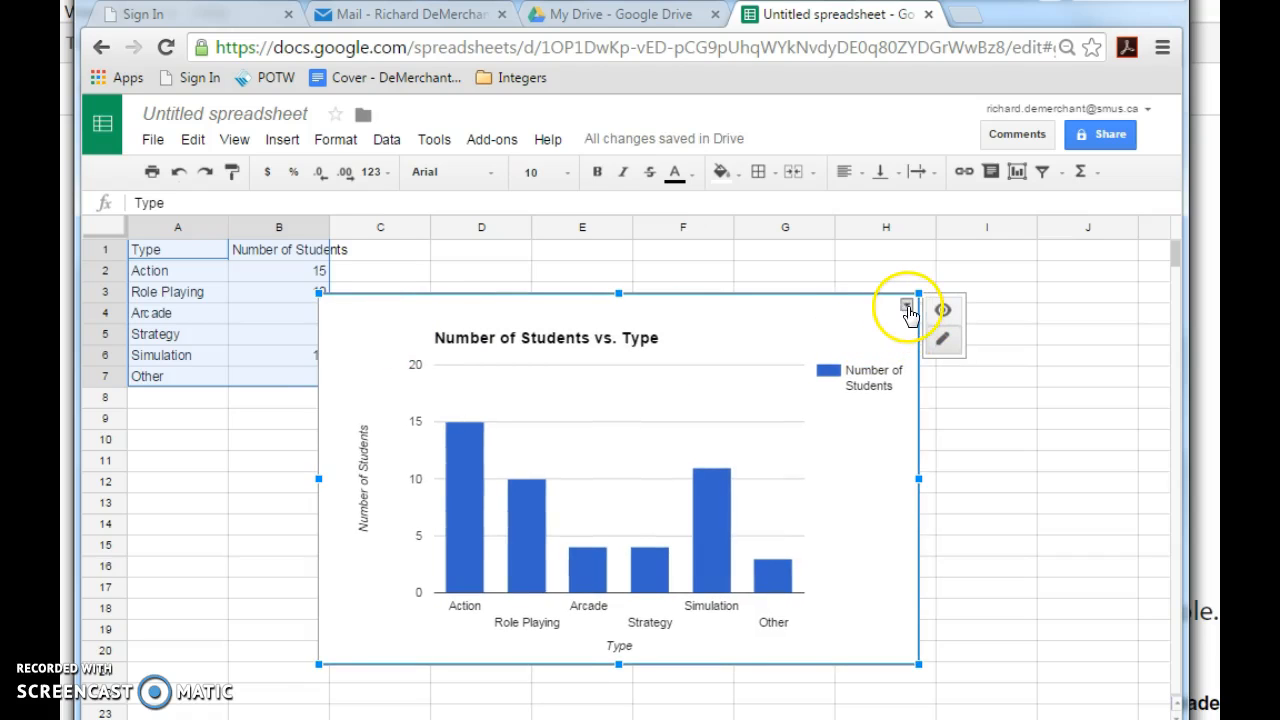
{"action": "left_click", "coordinate": [907, 305]}
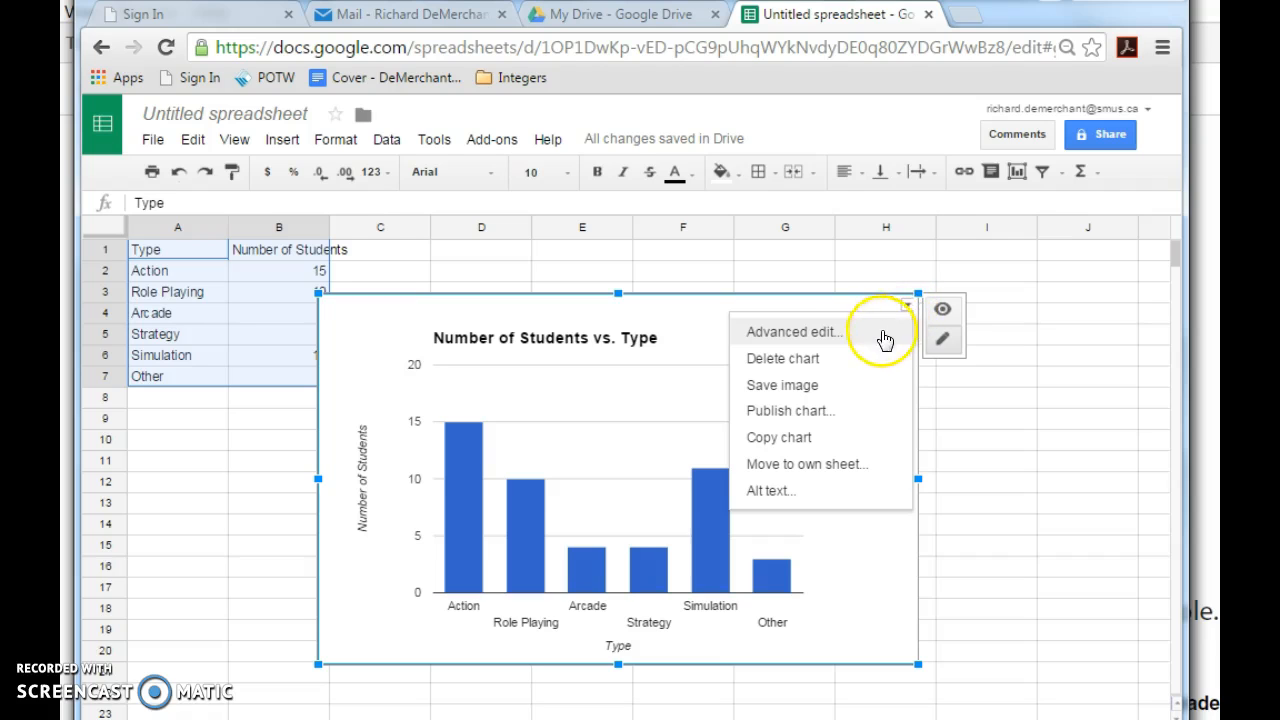
{"action": "mouse_move", "coordinate": [856, 441]}
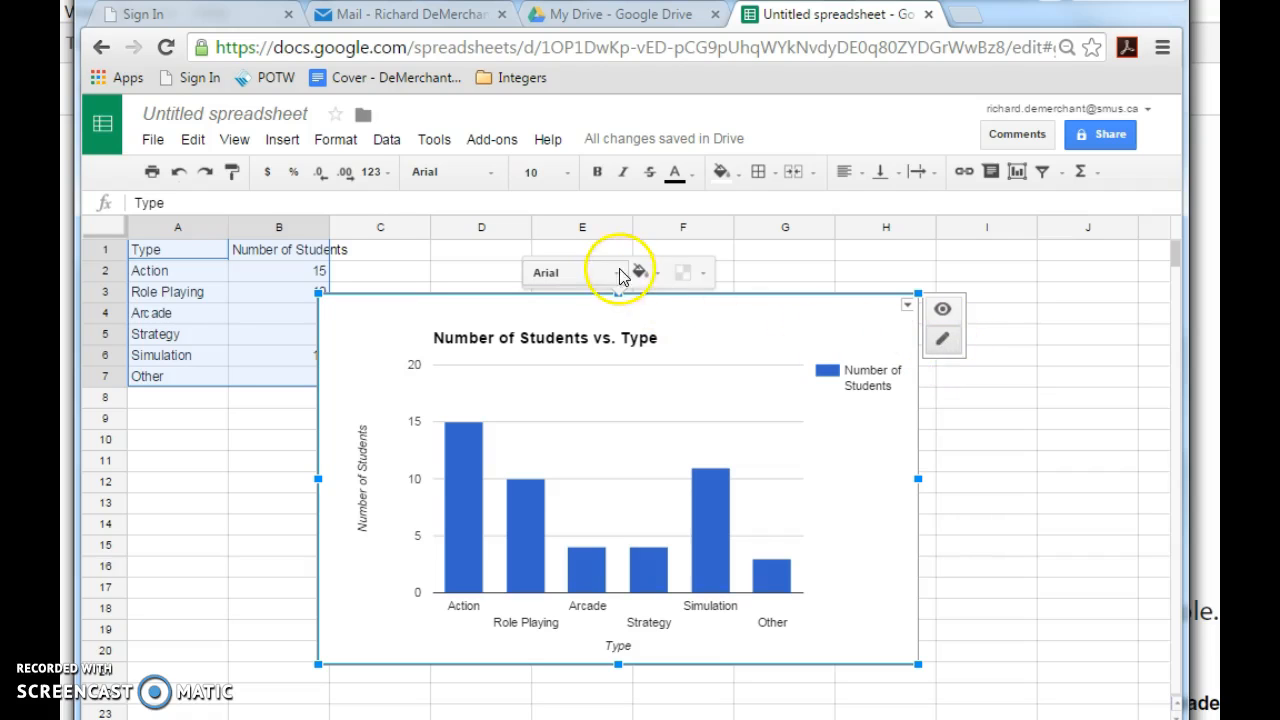
{"action": "mouse_move", "coordinate": [681, 272]}
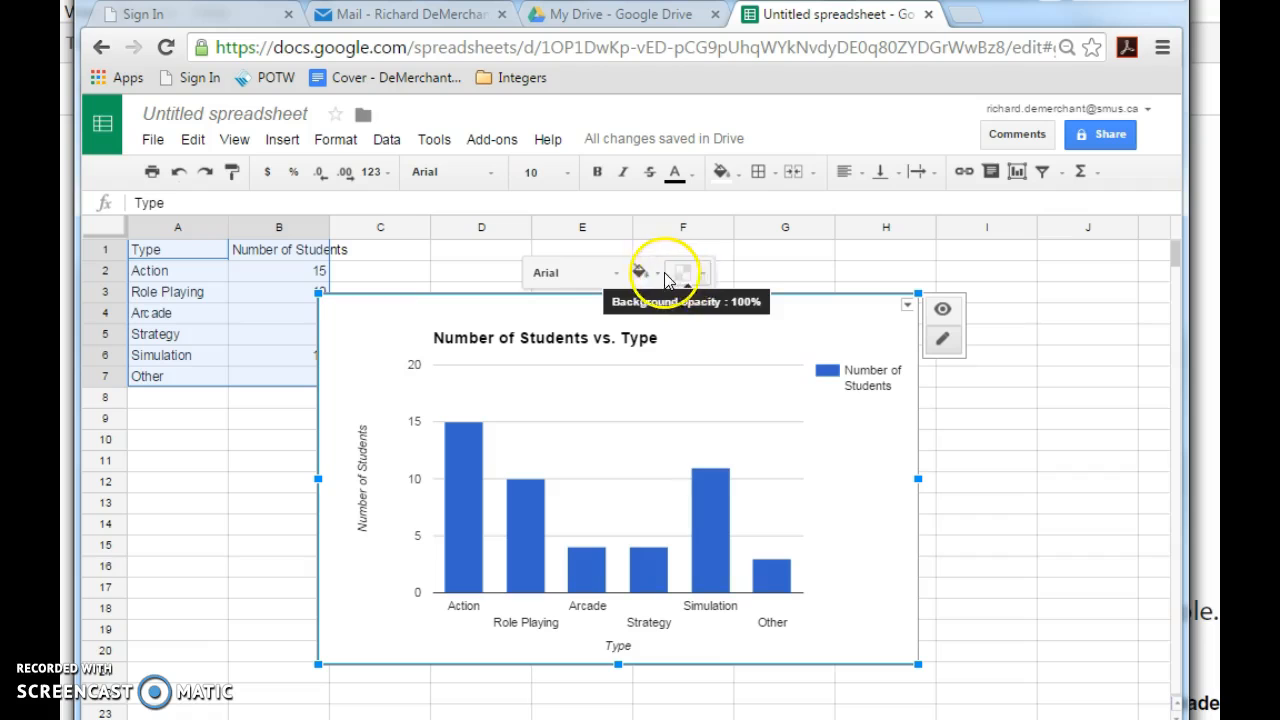
{"action": "left_click", "coordinate": [642, 272]}
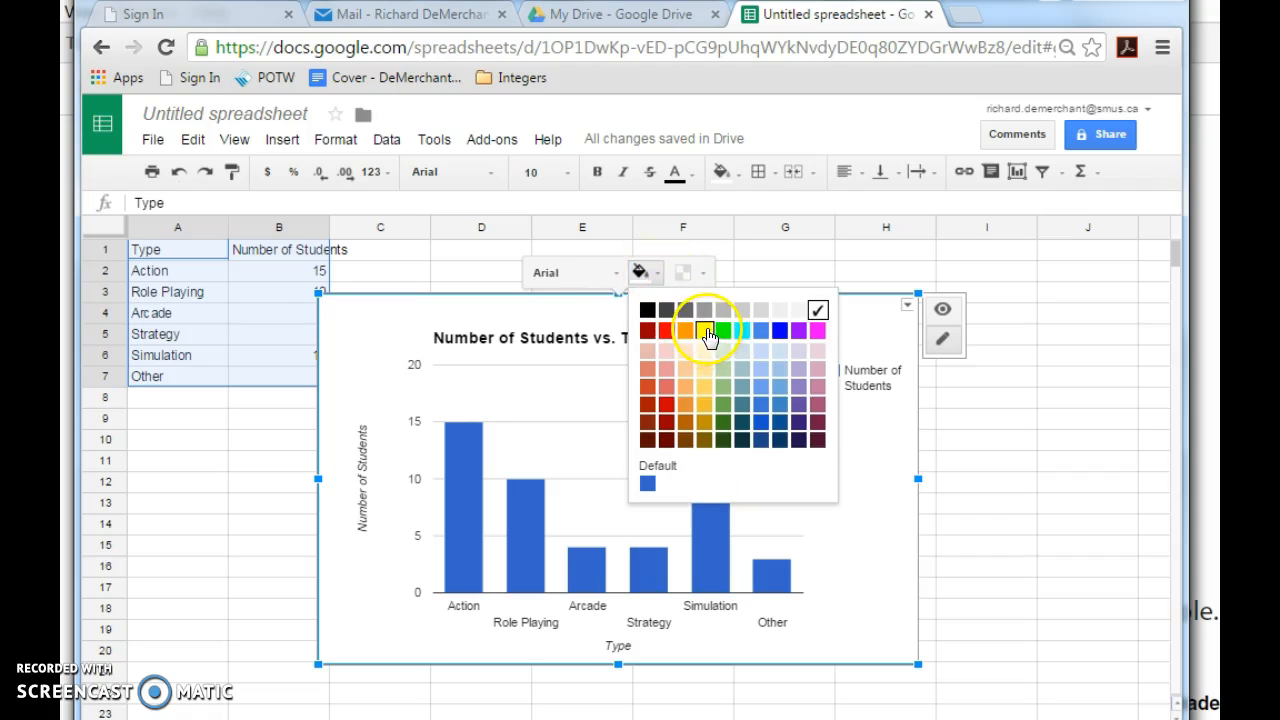
{"action": "left_click", "coordinate": [707, 330]}
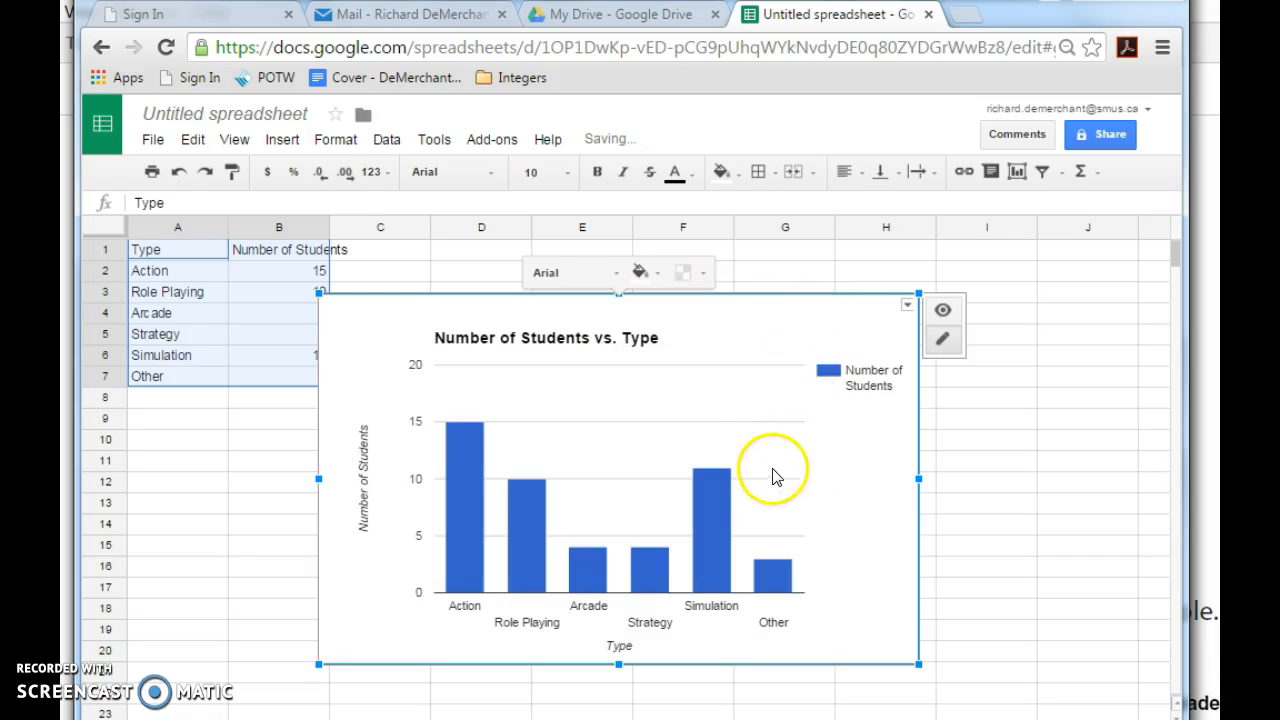
{"action": "mouse_move", "coordinate": [790, 507]}
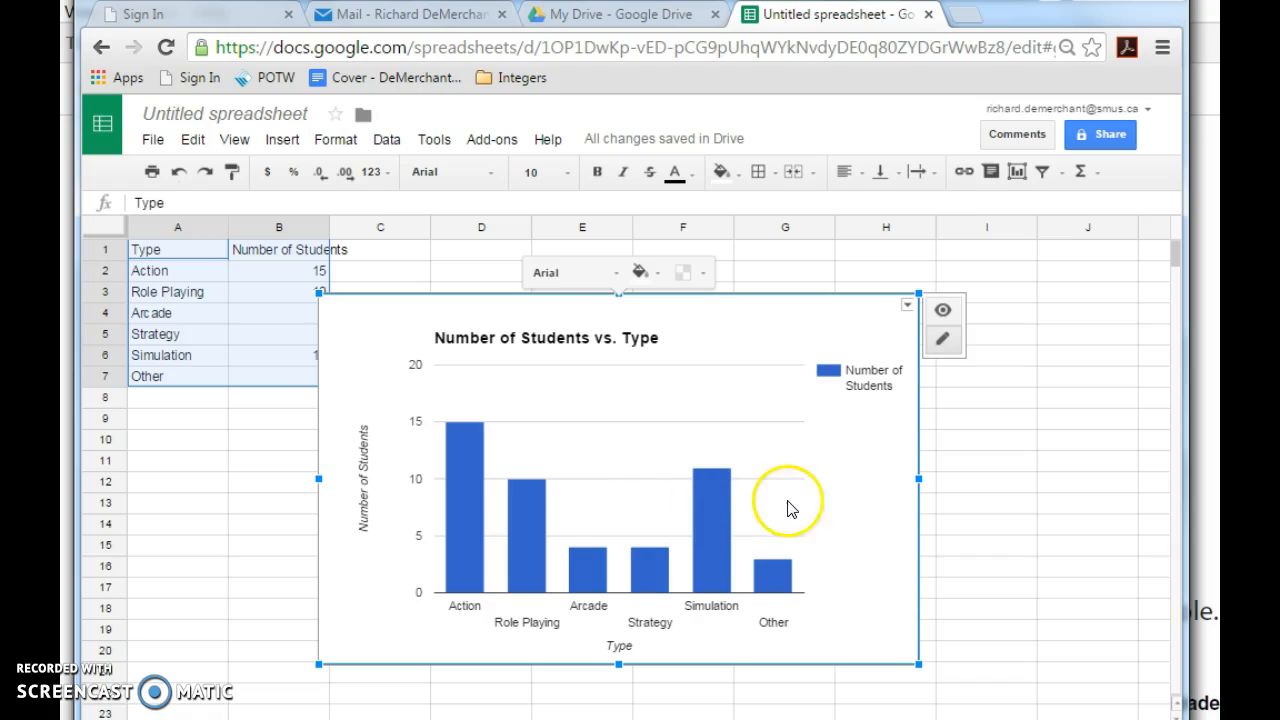
{"action": "mouse_move", "coordinate": [815, 505]}
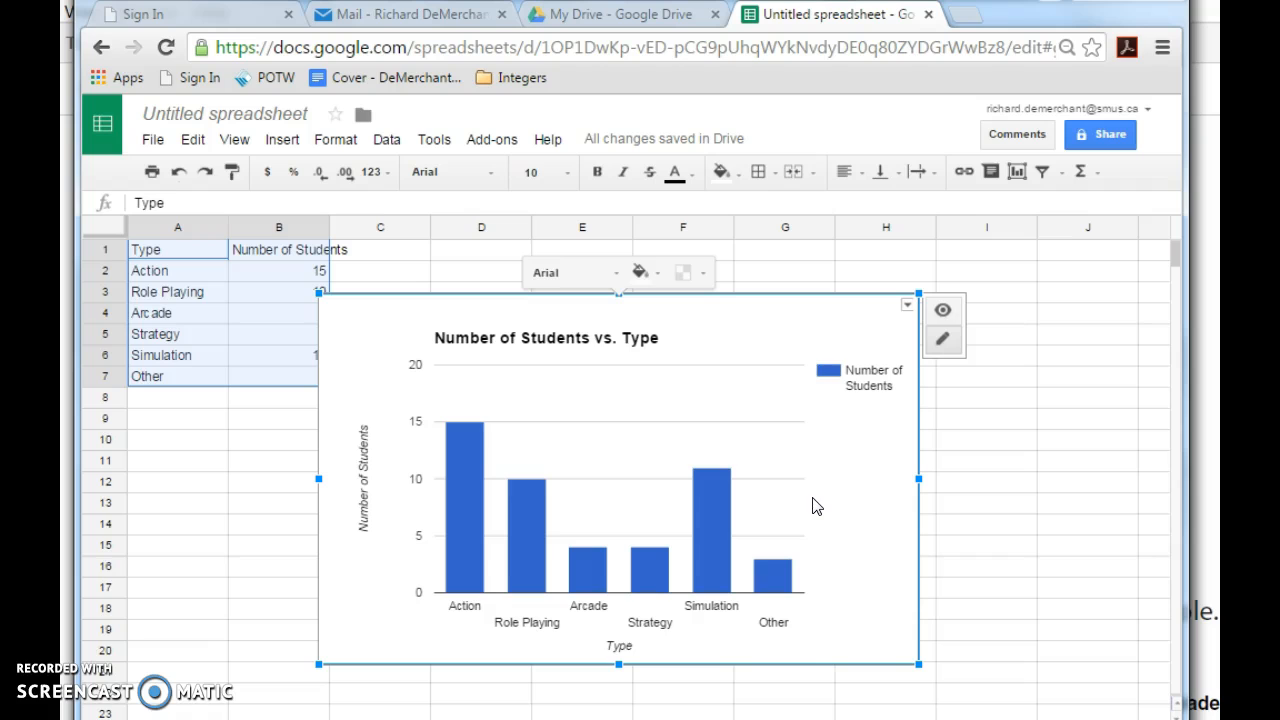
{"action": "mouse_move", "coordinate": [793, 509]}
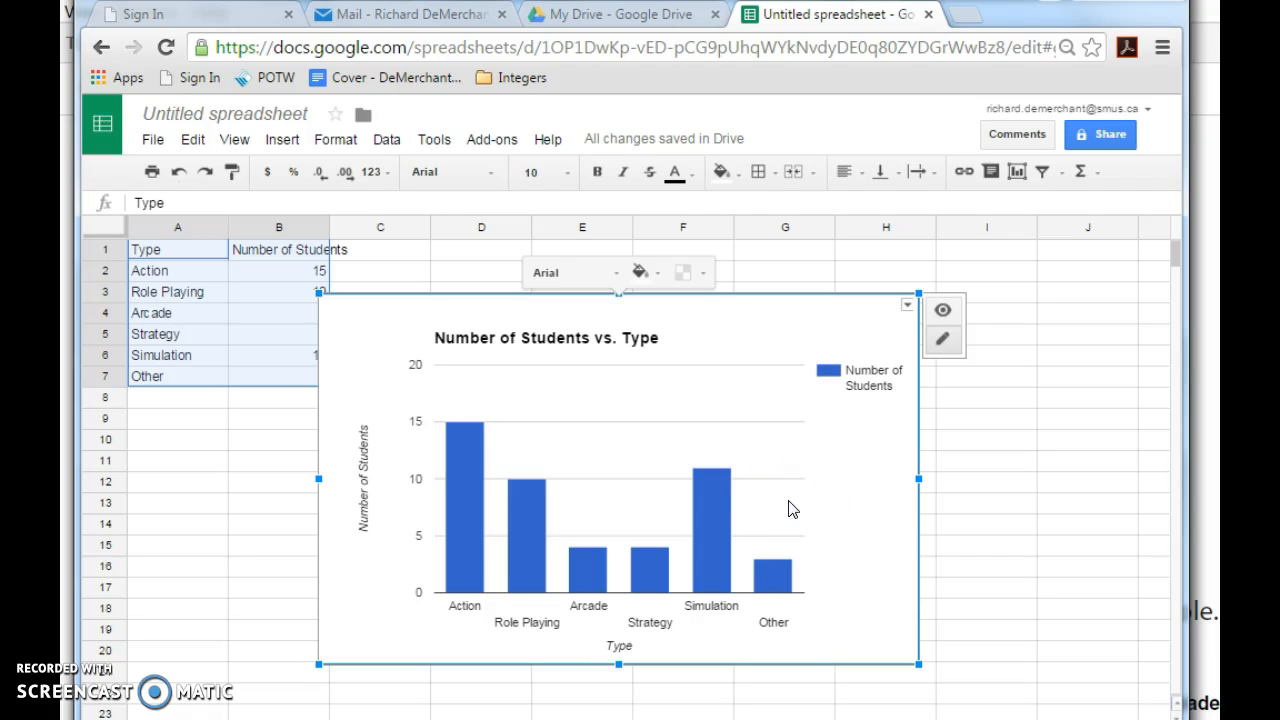